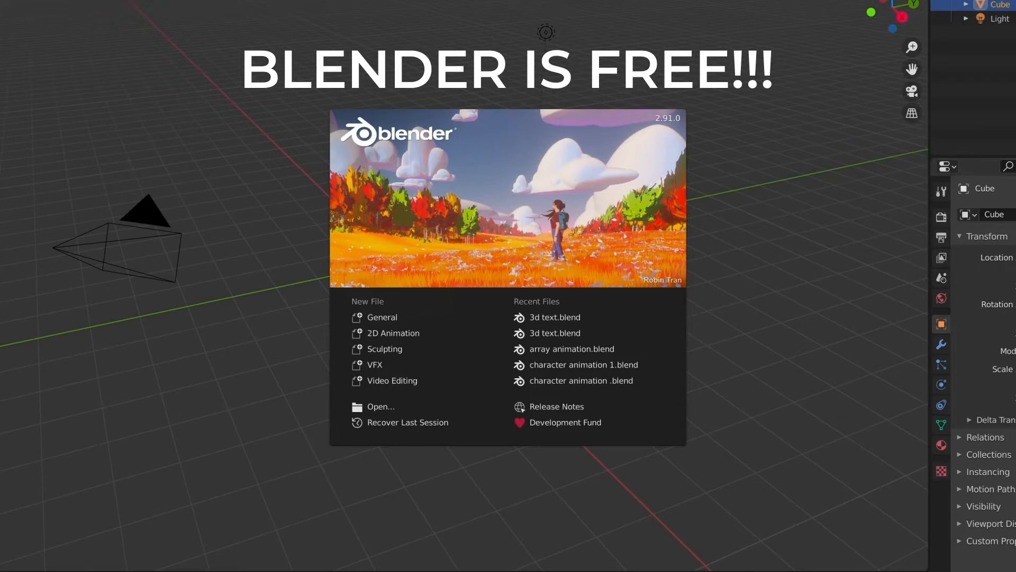
pyautogui.moveTo(155, 341)
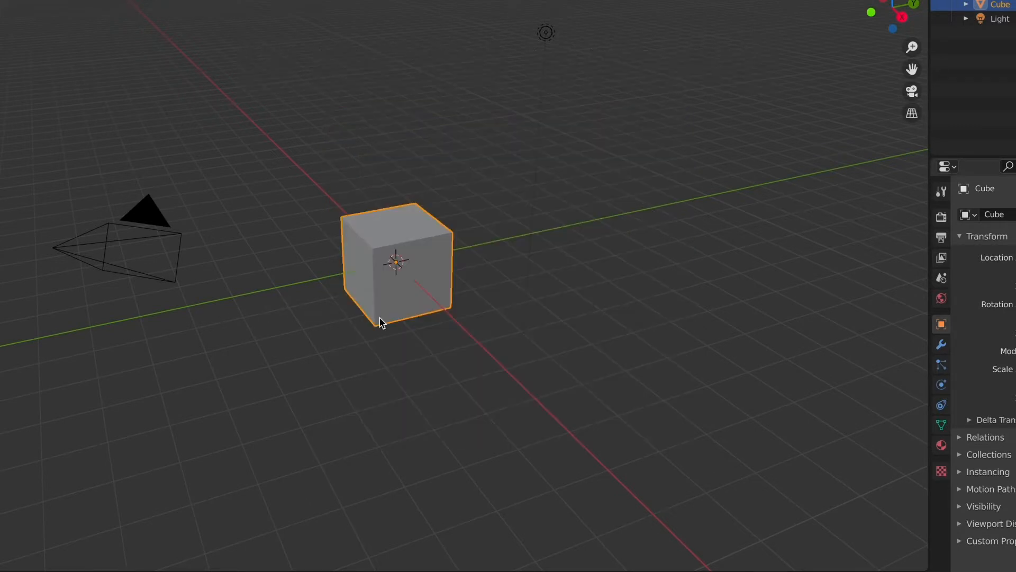
# Delete the default cube, leaving only the camera and light.
pyautogui.press('x')
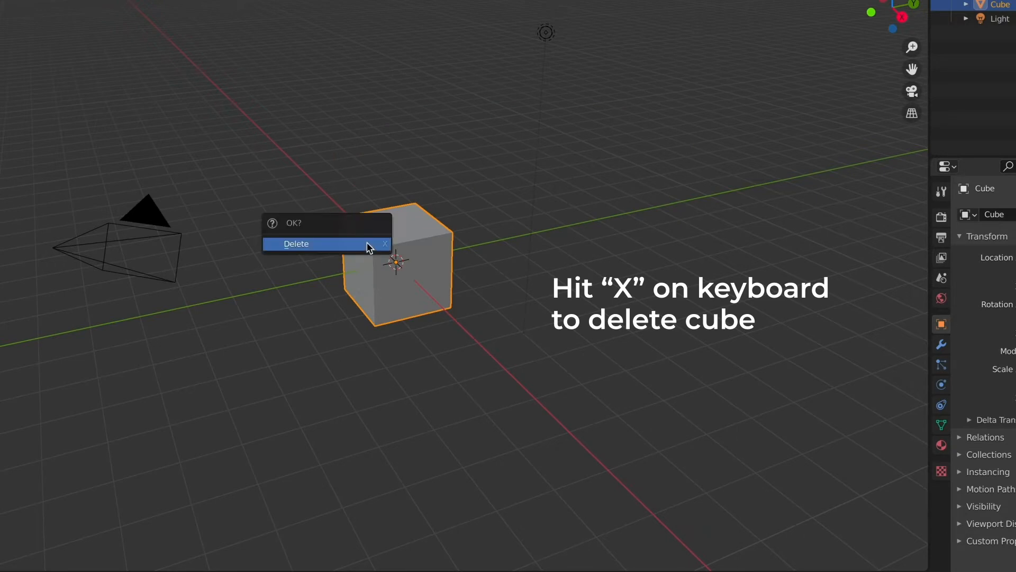
pyautogui.click(297, 244)
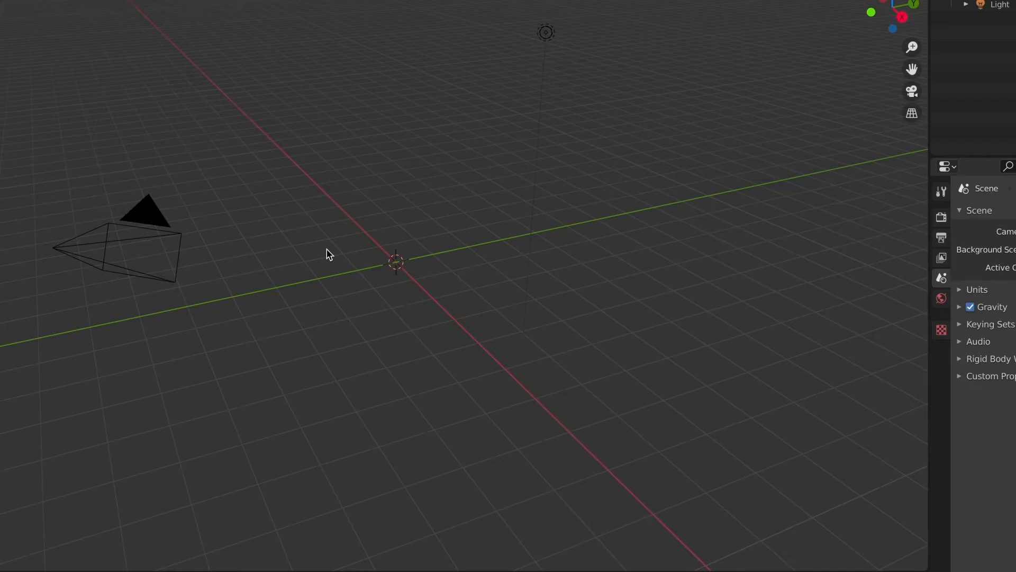
# Add a text object from top view and retype it as '(del AMOR y OTROS DEMONIOS) SIN MIEDO'.
pyautogui.press('shift+a')
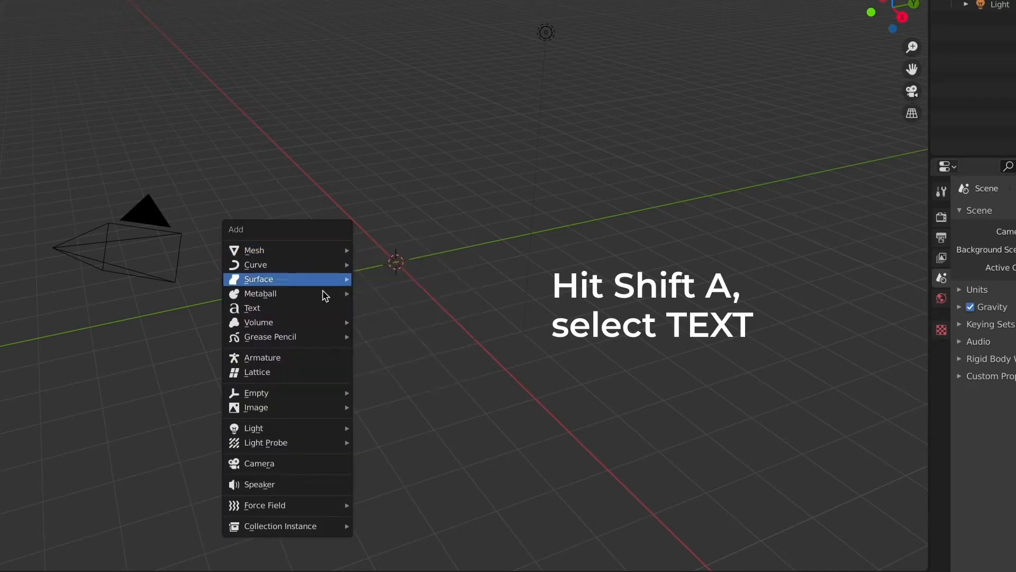
pyautogui.click(252, 308)
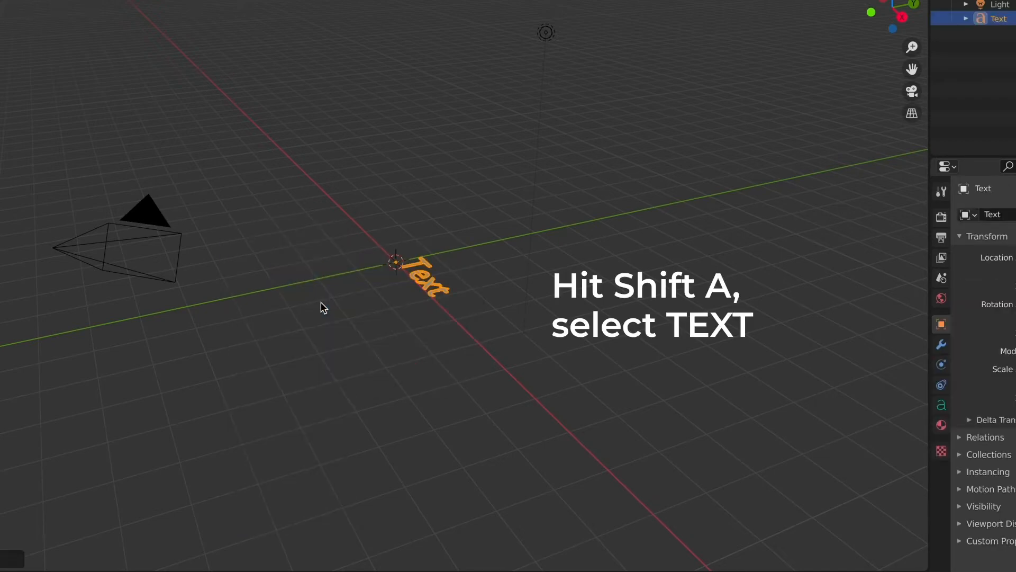
pyautogui.press('7')
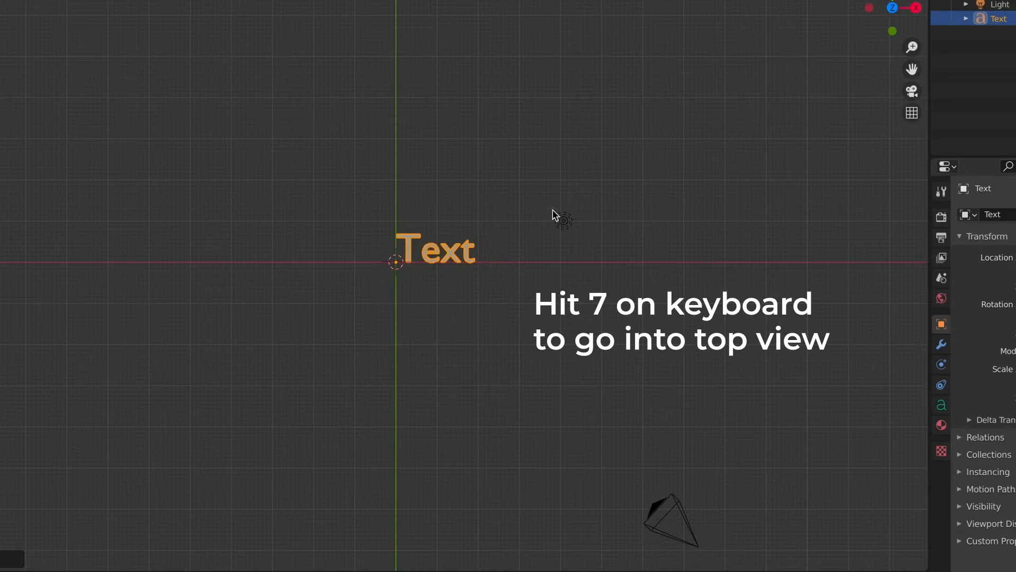
pyautogui.press('7')
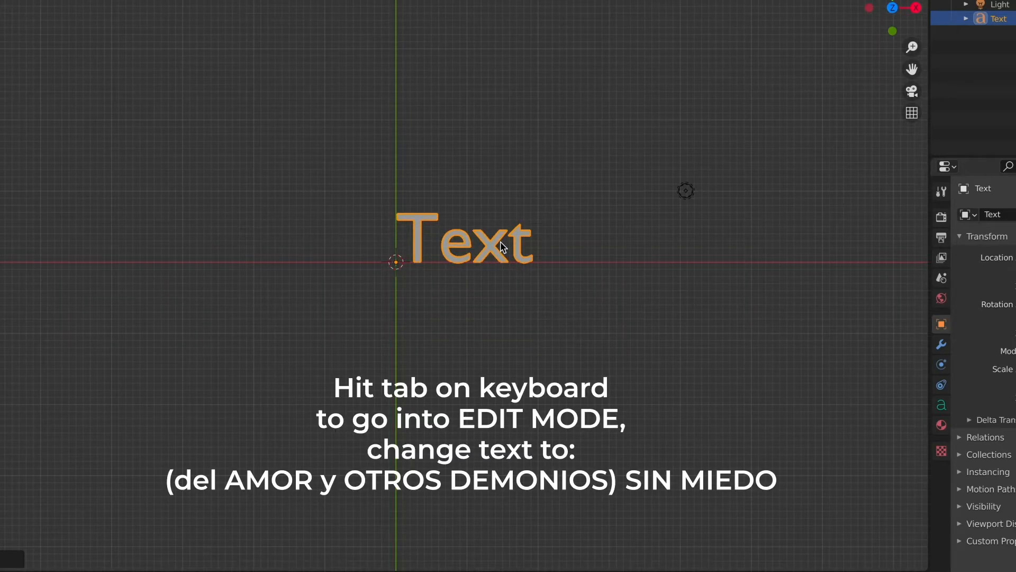
pyautogui.press('Tab')
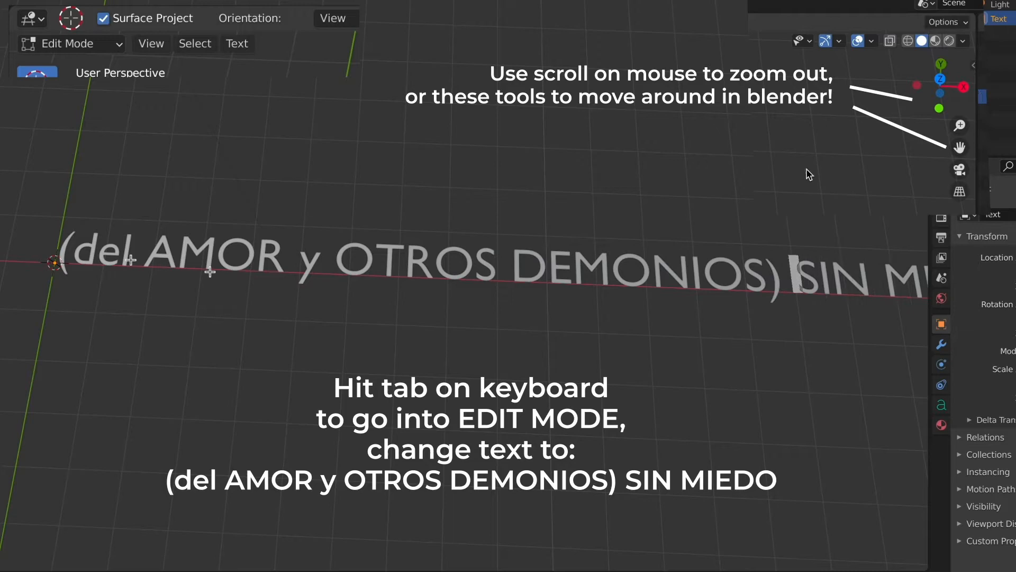
pyautogui.moveTo(584, 110)
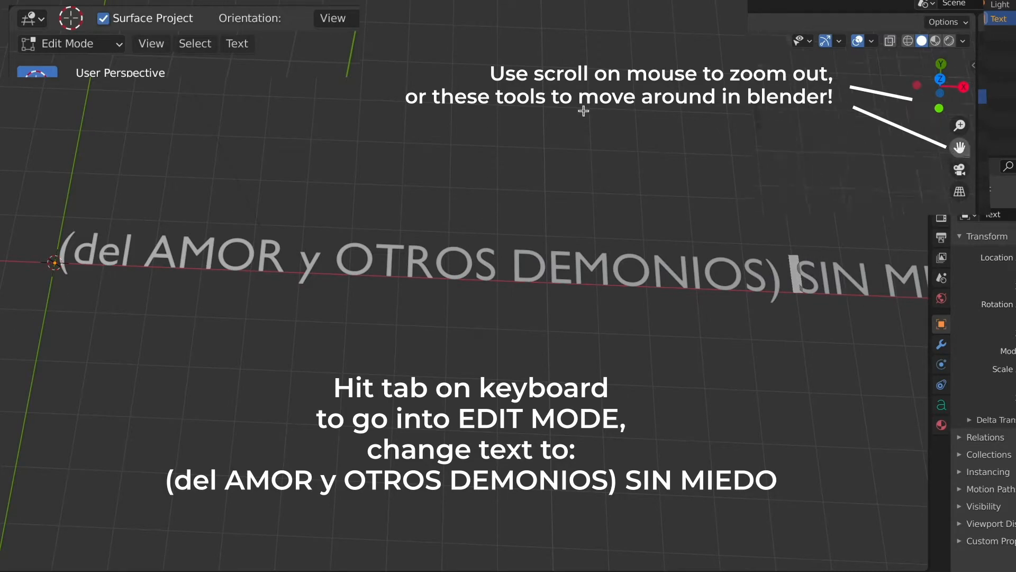
pyautogui.press('Tab')
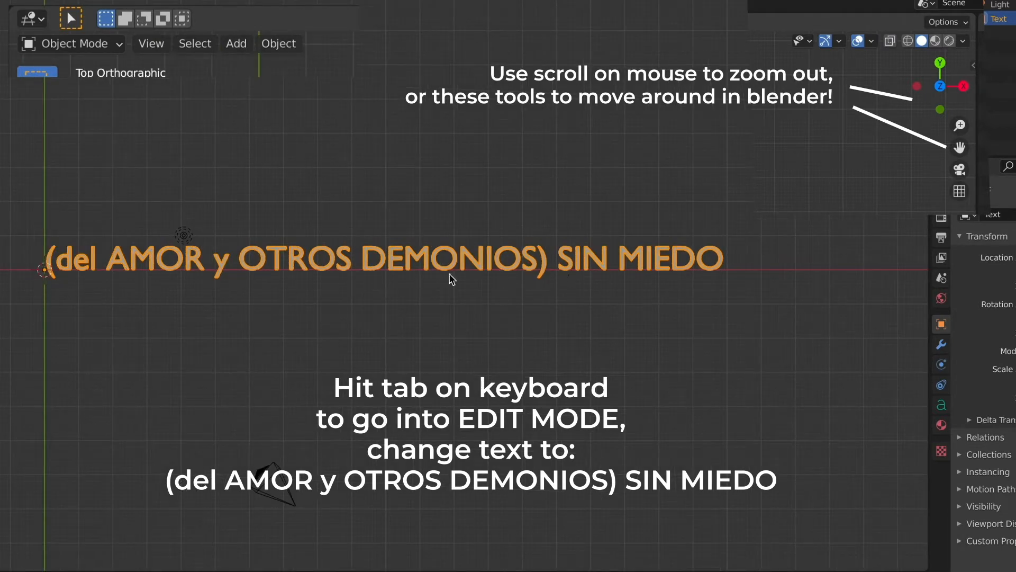
pyautogui.press('shift+a')
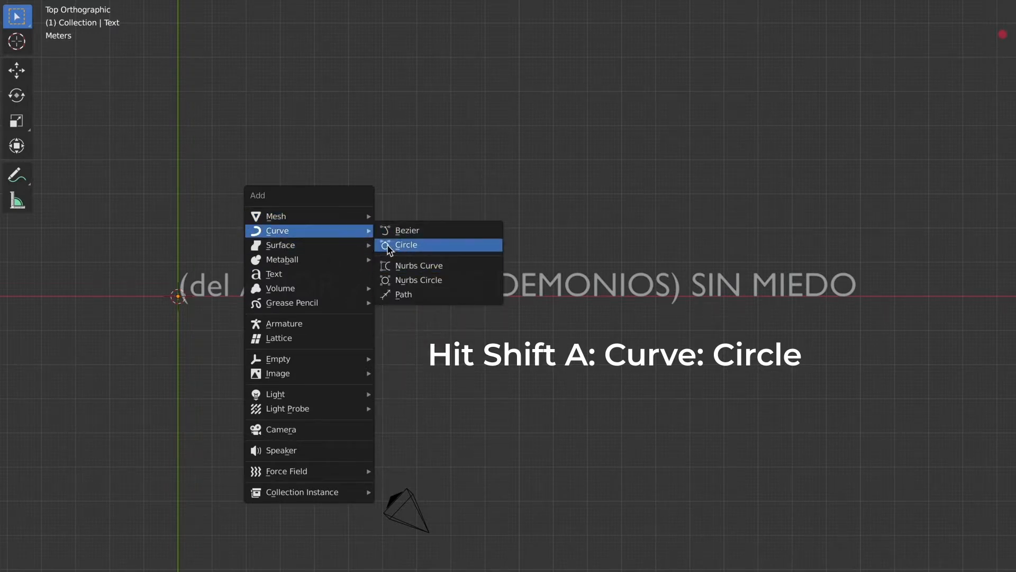
# Add a Bezier circle curve at the origin beside the text.
pyautogui.click(406, 245)
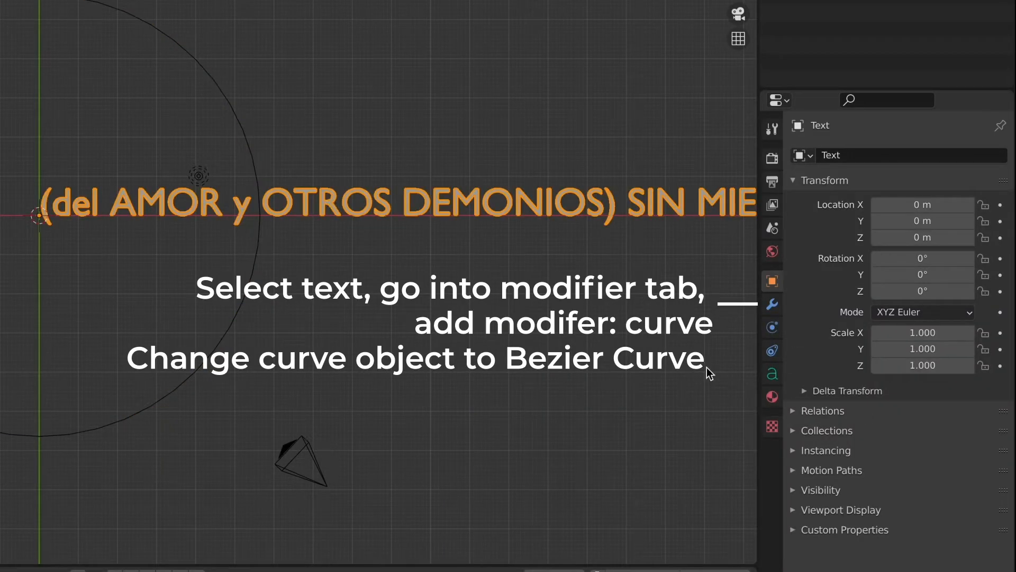
# Give the text a Curve modifier following BezierCircle so the words wrap into a ring.
pyautogui.click(771, 303)
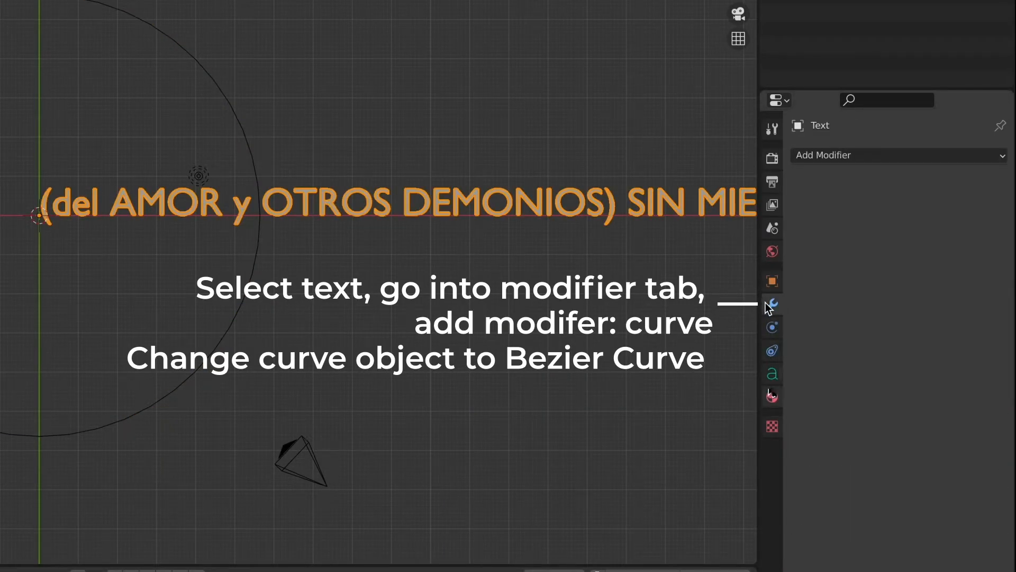
pyautogui.click(823, 154)
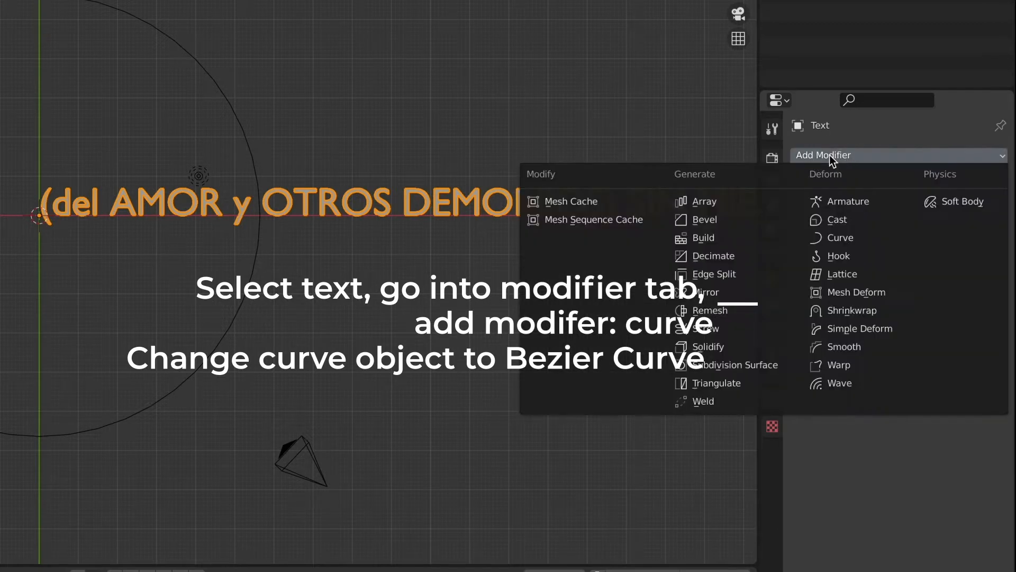
pyautogui.click(838, 237)
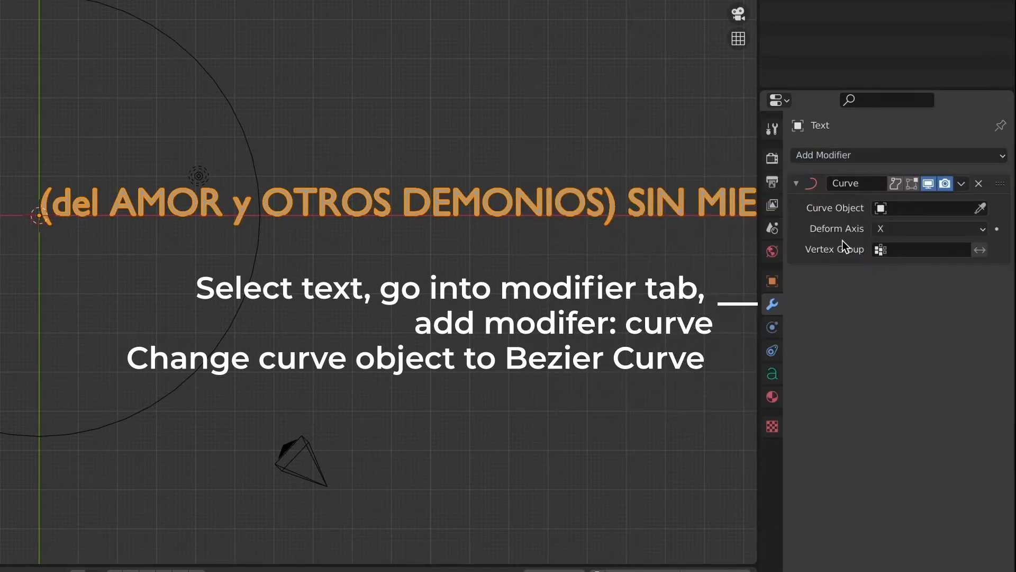
pyautogui.click(919, 209)
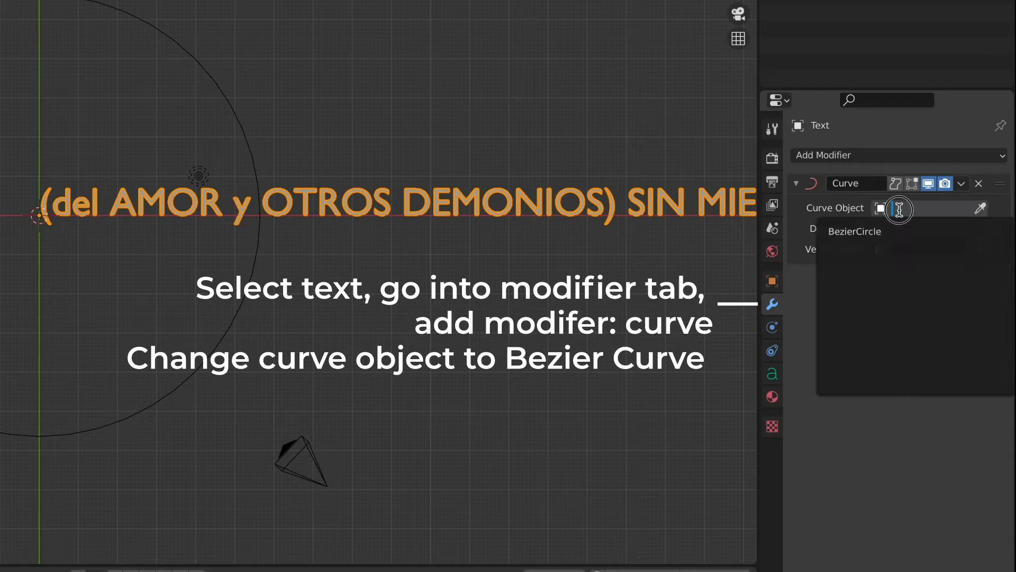
pyautogui.click(854, 231)
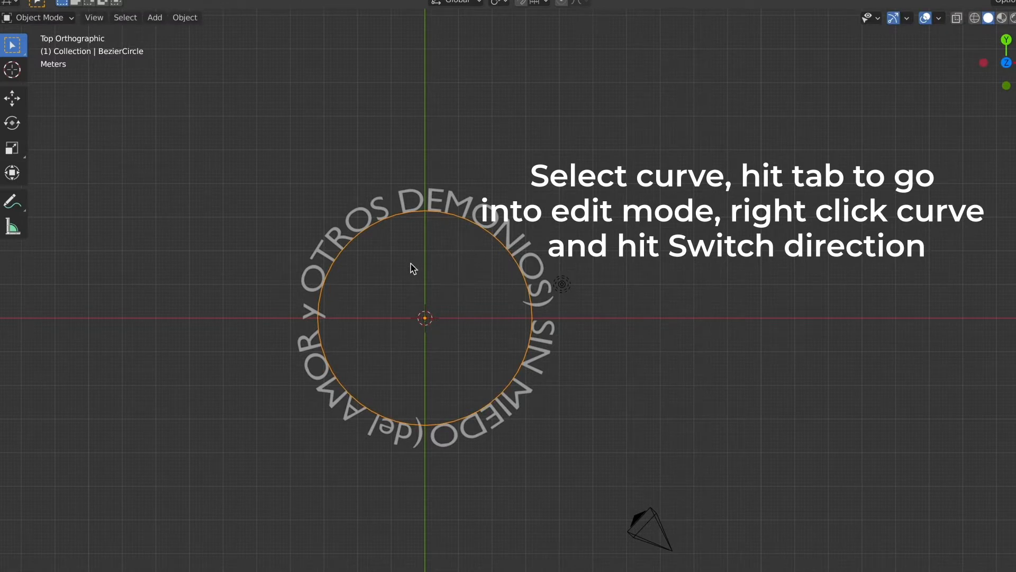
# Switch the circle curve's direction so the lettering runs the other way around.
pyautogui.rightClick(411, 268)
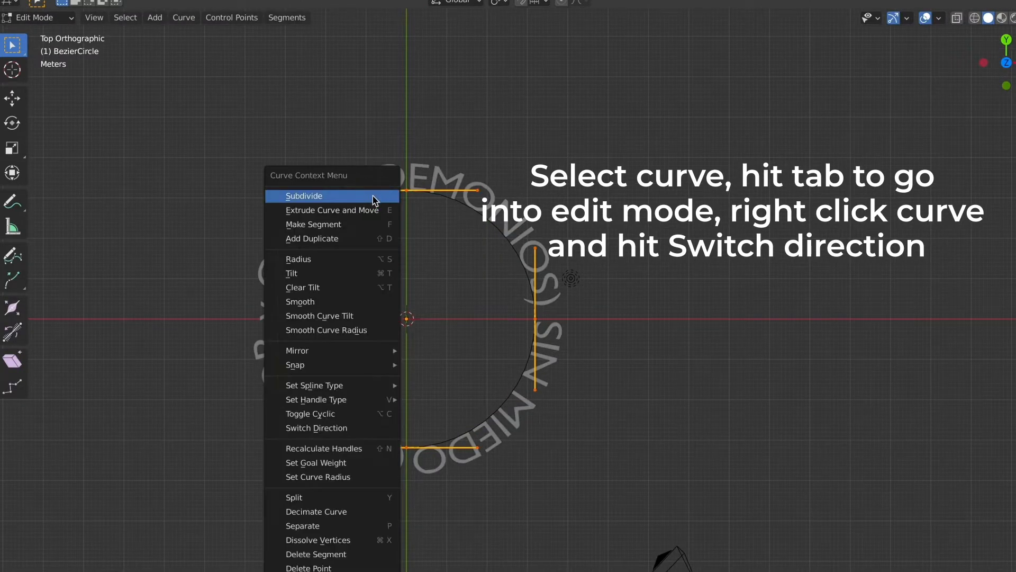
pyautogui.click(317, 427)
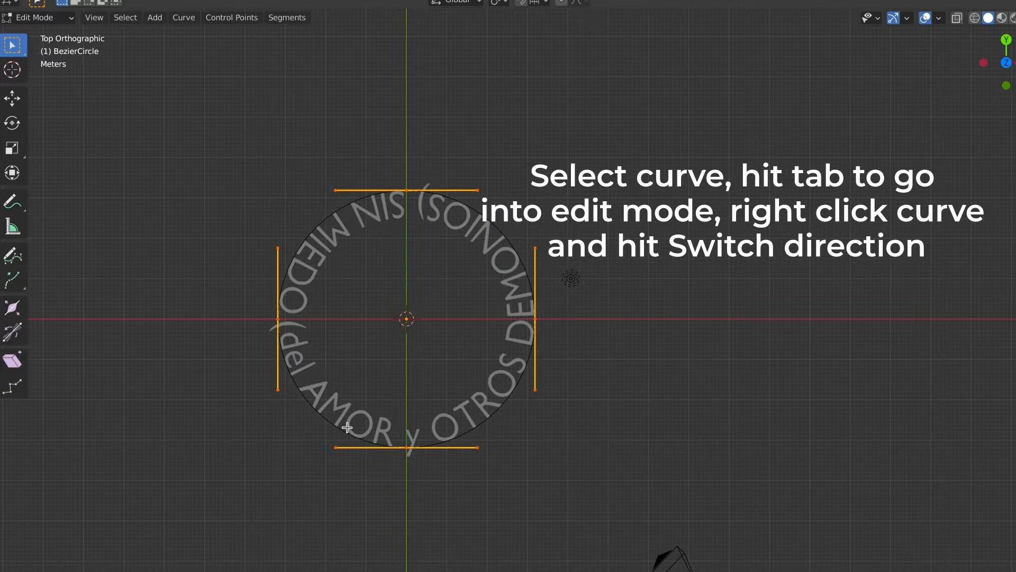
pyautogui.press('Tab')
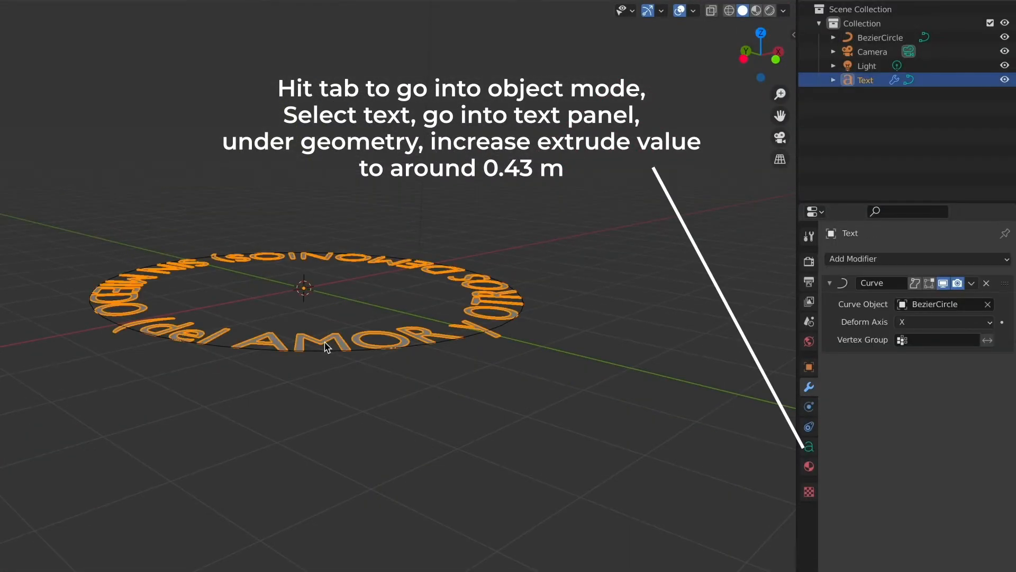
# Extrude the text geometry to about 0.43 m for solid 3D letters.
pyautogui.click(808, 446)
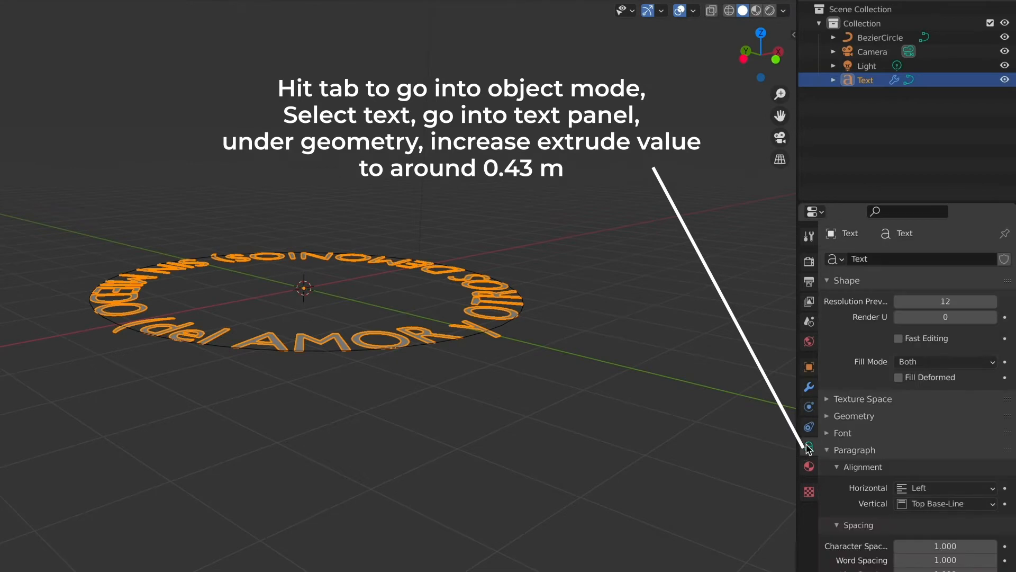
pyautogui.click(854, 415)
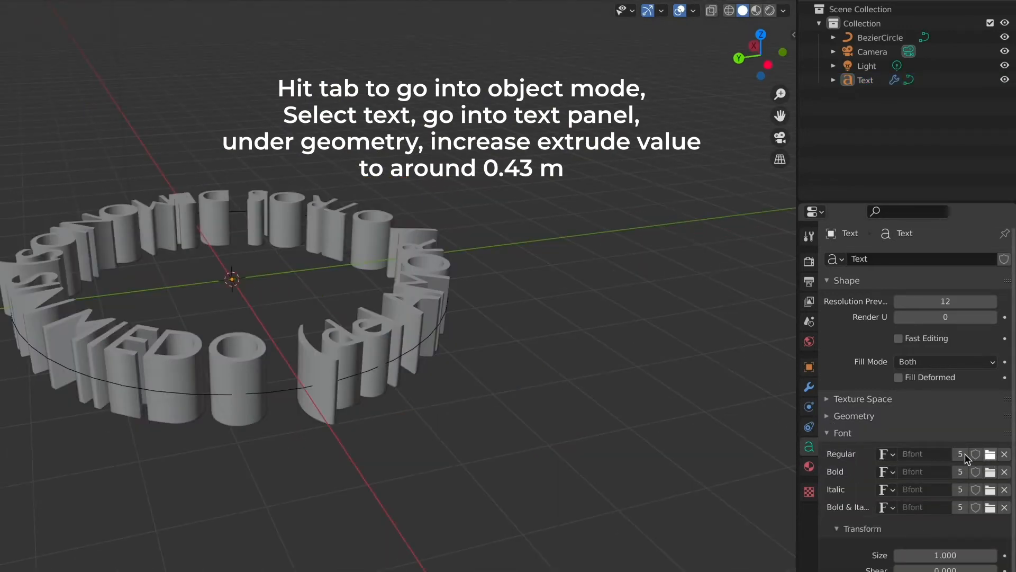
pyautogui.press('Tab')
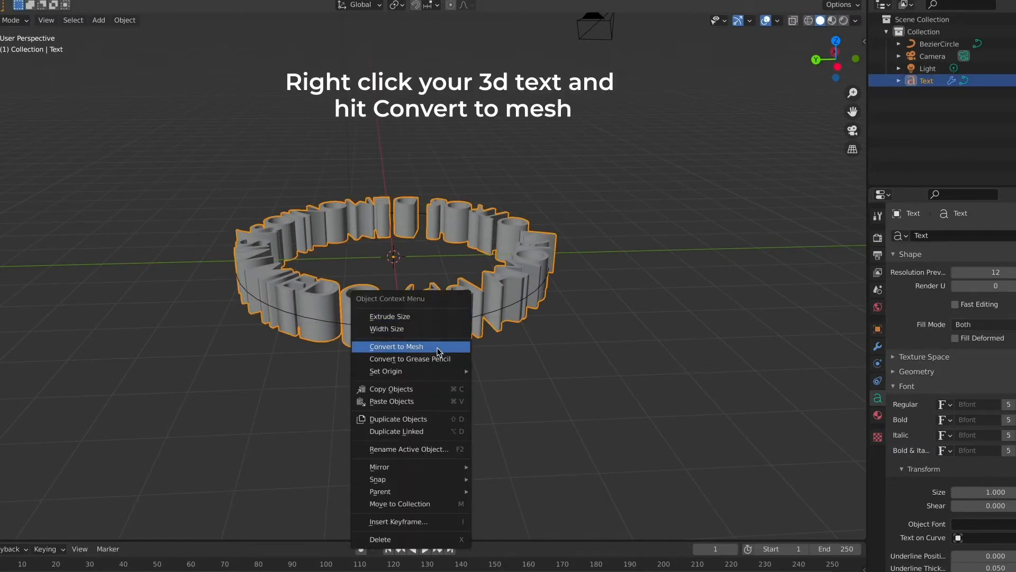
# Convert the 3D text ring to a mesh and resize it inside the camera frame.
pyautogui.click(395, 345)
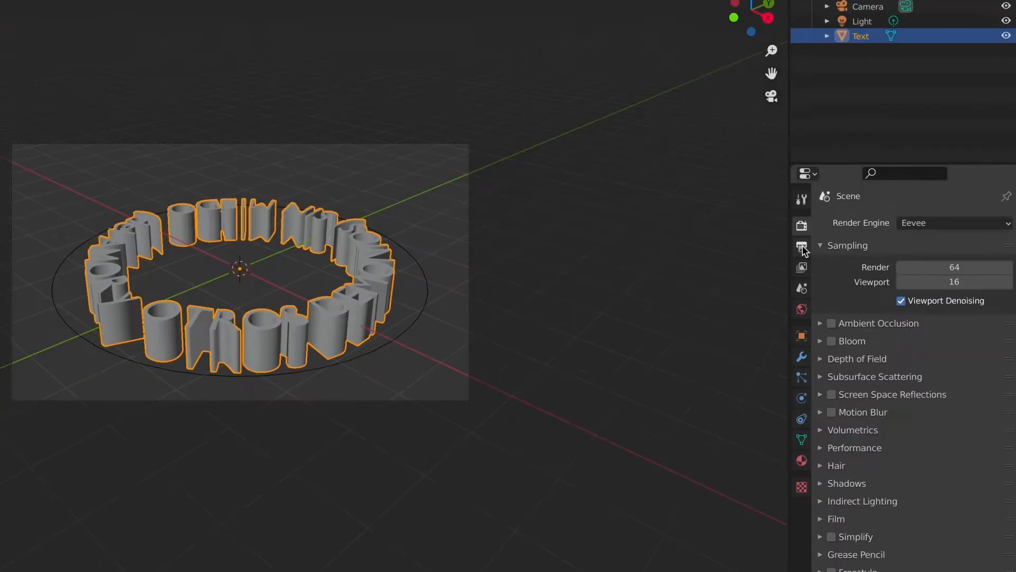
pyautogui.click(801, 246)
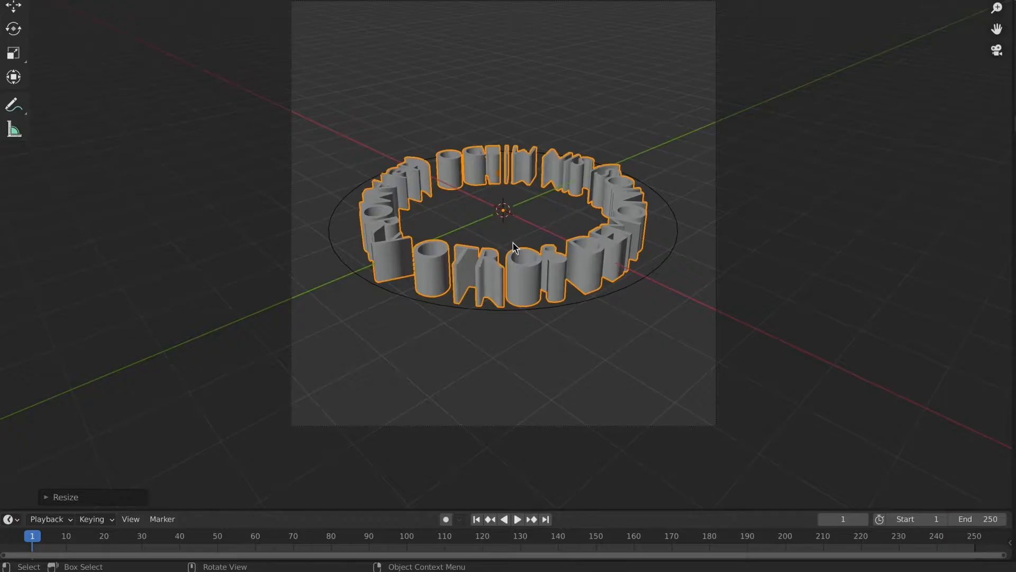
# Tilt the ring toward the camera and keyframe Location, Rotation & Scale at frame 1 and around frame 69.
pyautogui.press('r')
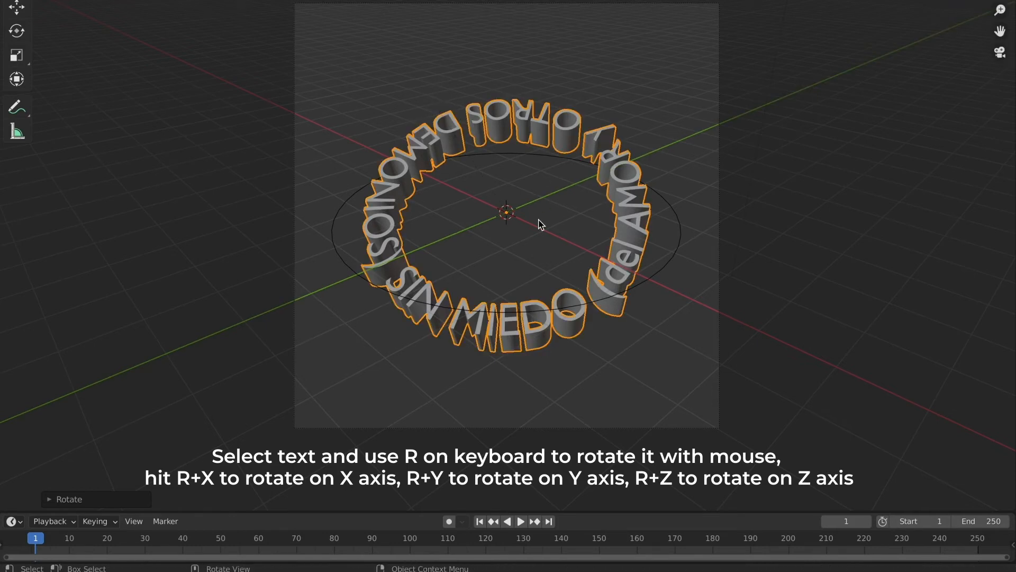
pyautogui.press('i')
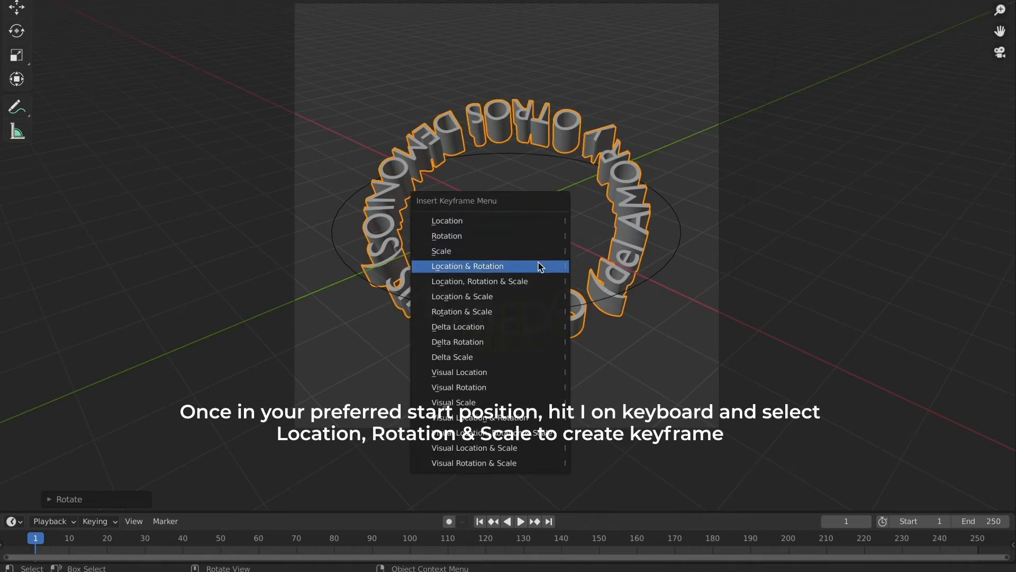
pyautogui.click(479, 280)
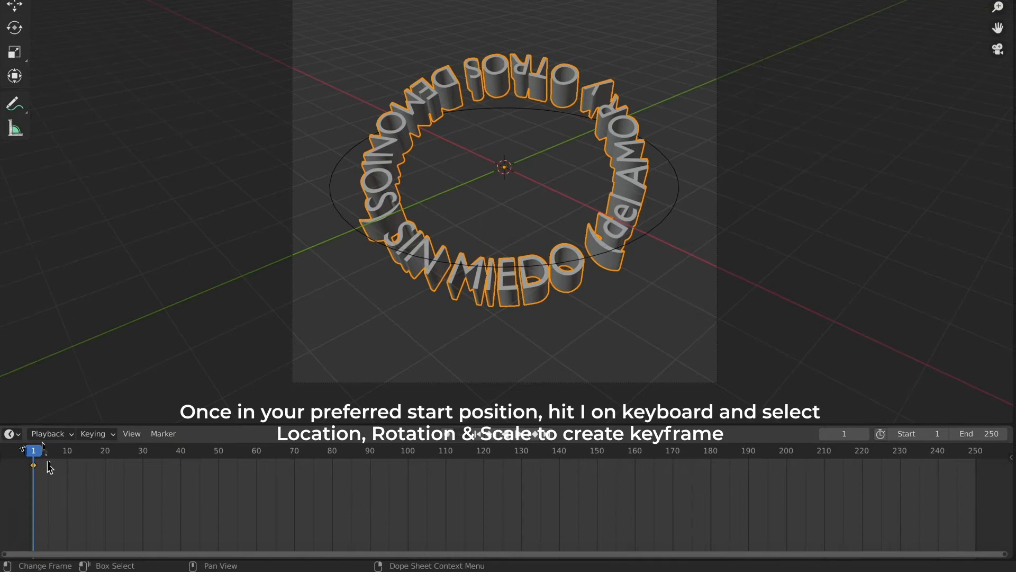
pyautogui.moveTo(290, 458)
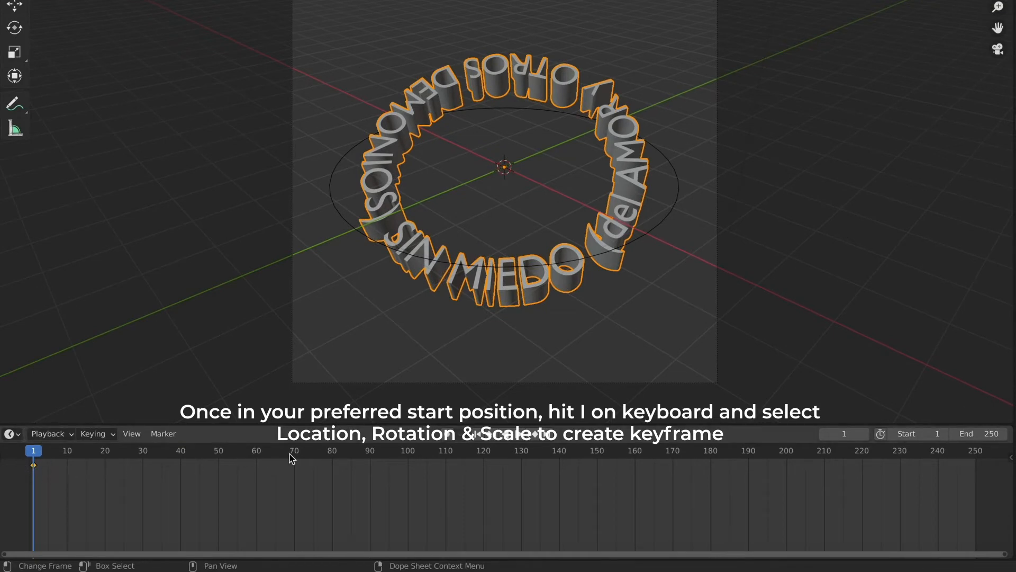
pyautogui.click(290, 451)
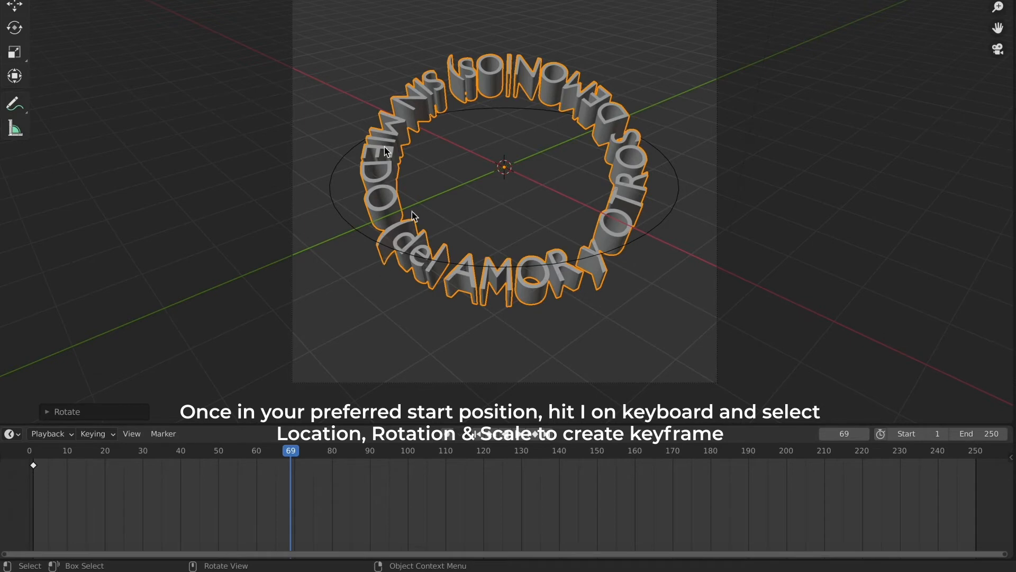
pyautogui.press('i')
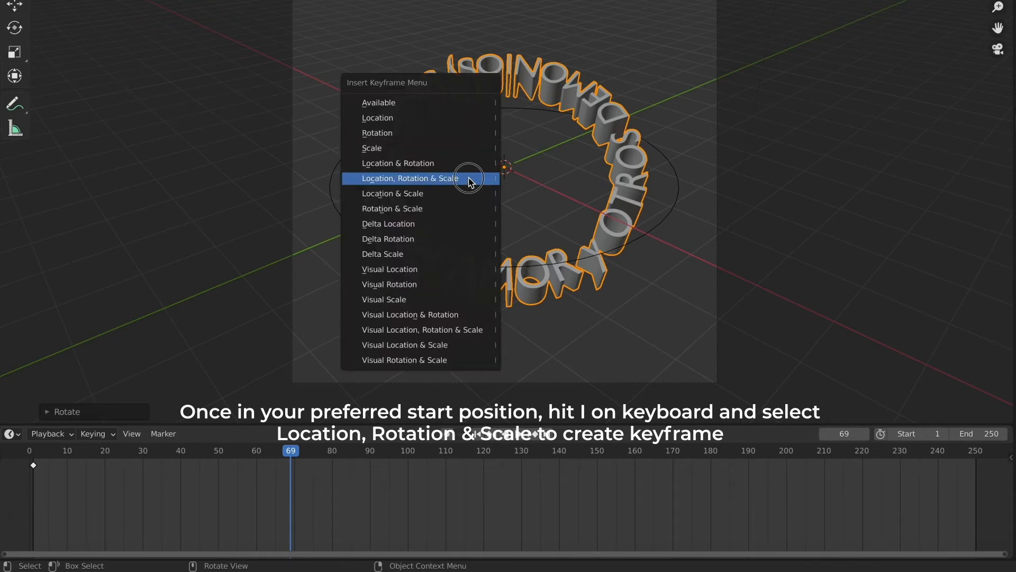
pyautogui.click(409, 178)
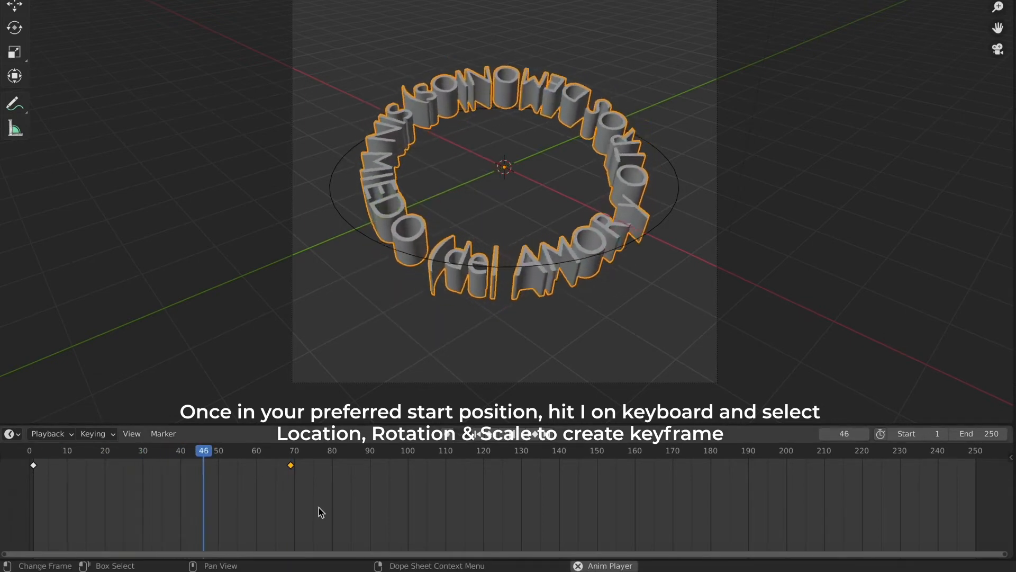
pyautogui.click(473, 450)
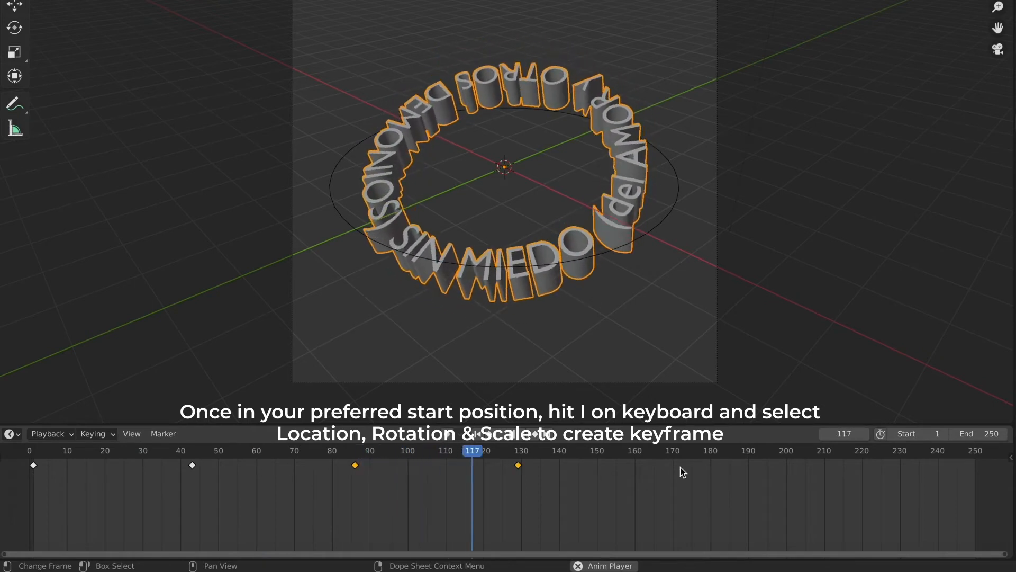
# Show material preview shading and edit the base colour of the text's Material.001.
pyautogui.click(932, 56)
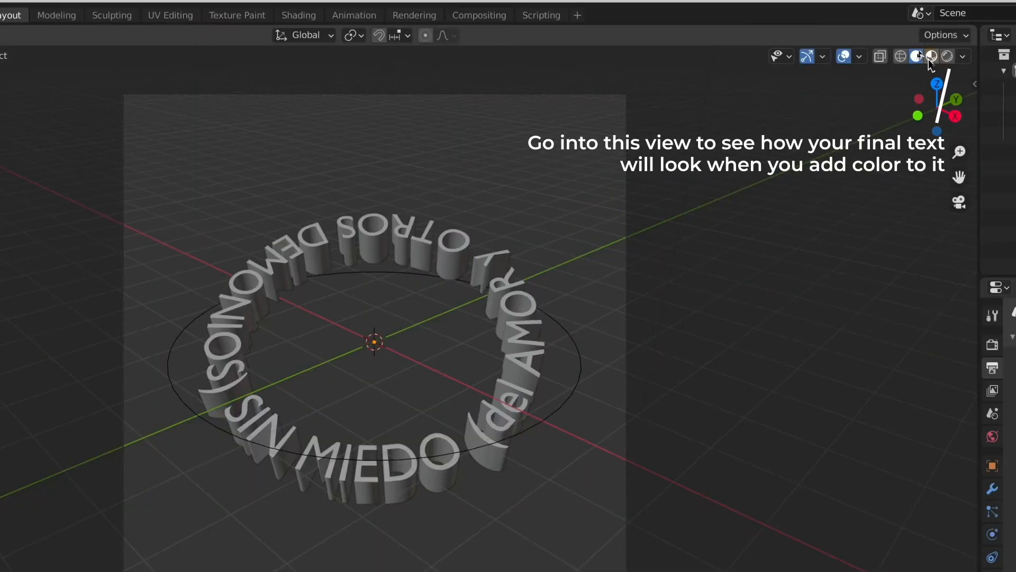
pyautogui.click(946, 56)
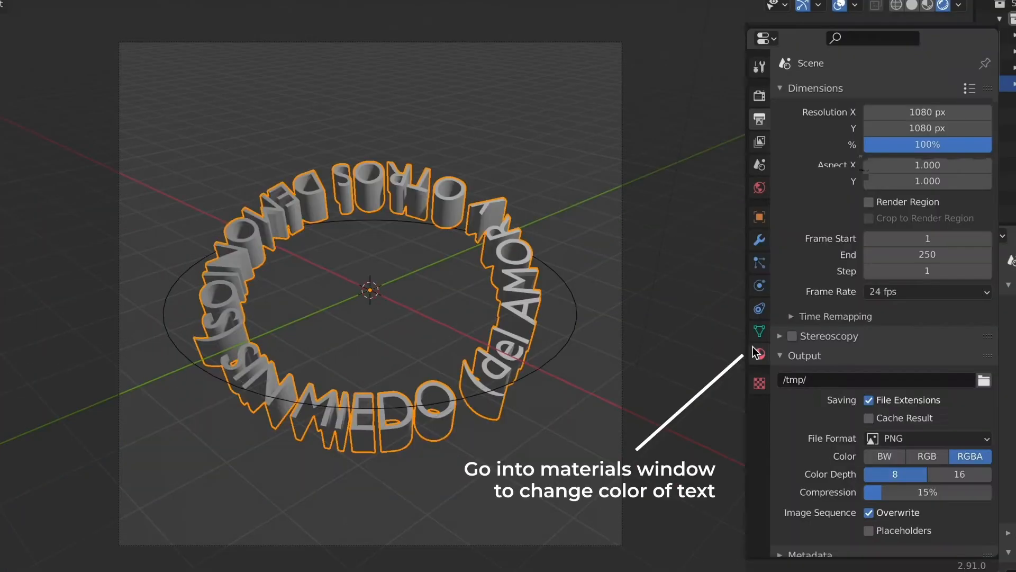
pyautogui.click(757, 353)
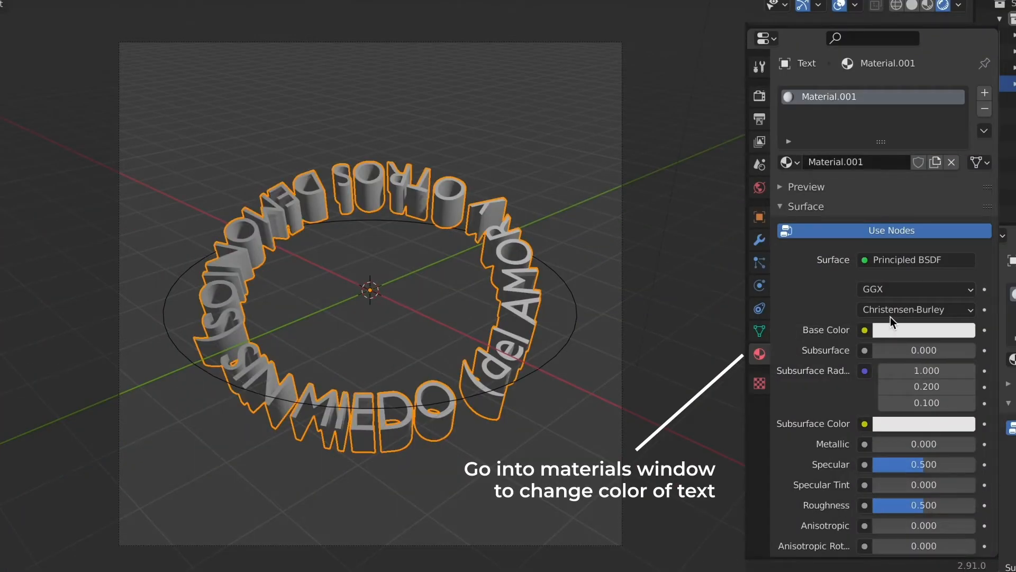
pyautogui.click(923, 329)
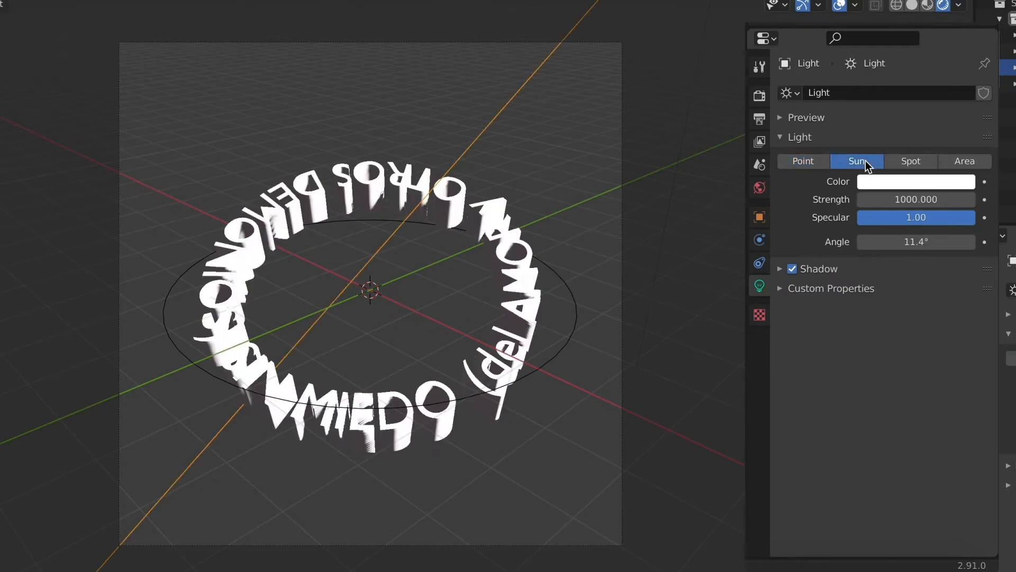
# Make the light a Sun lamp and enable Eevee ambient occlusion and a pale pink bloom.
pyautogui.click(914, 199)
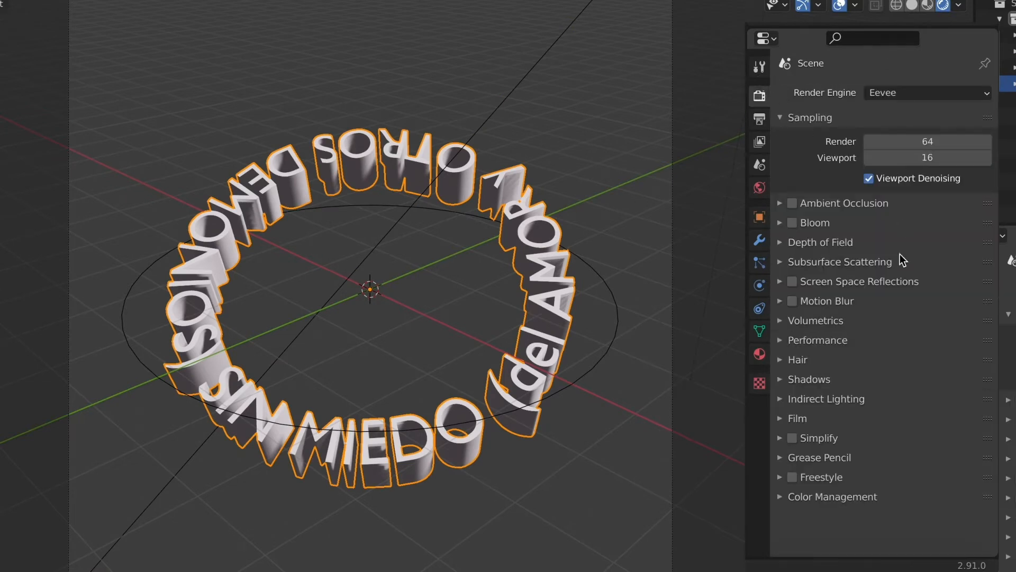
pyautogui.click(792, 203)
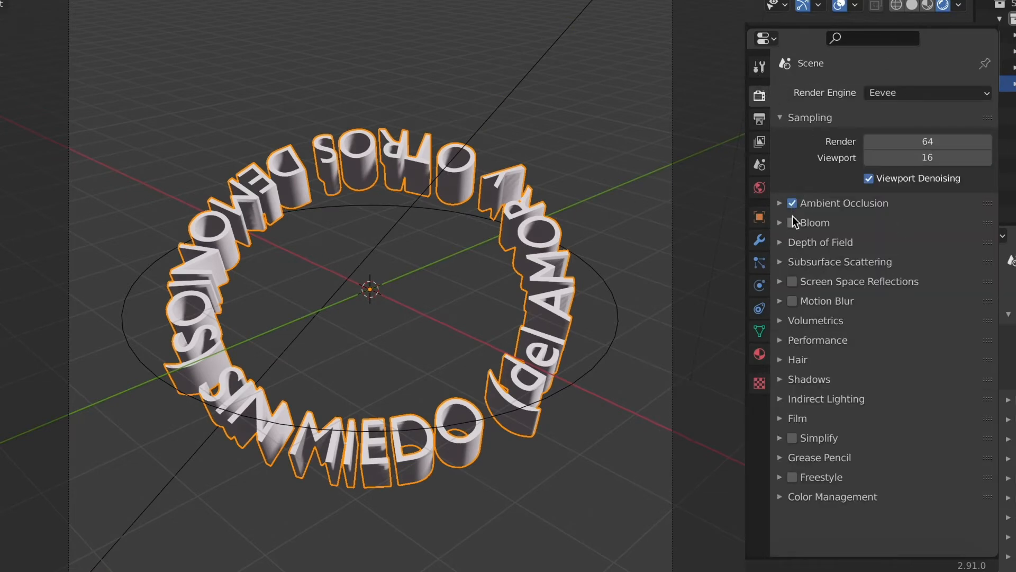
pyautogui.click(793, 223)
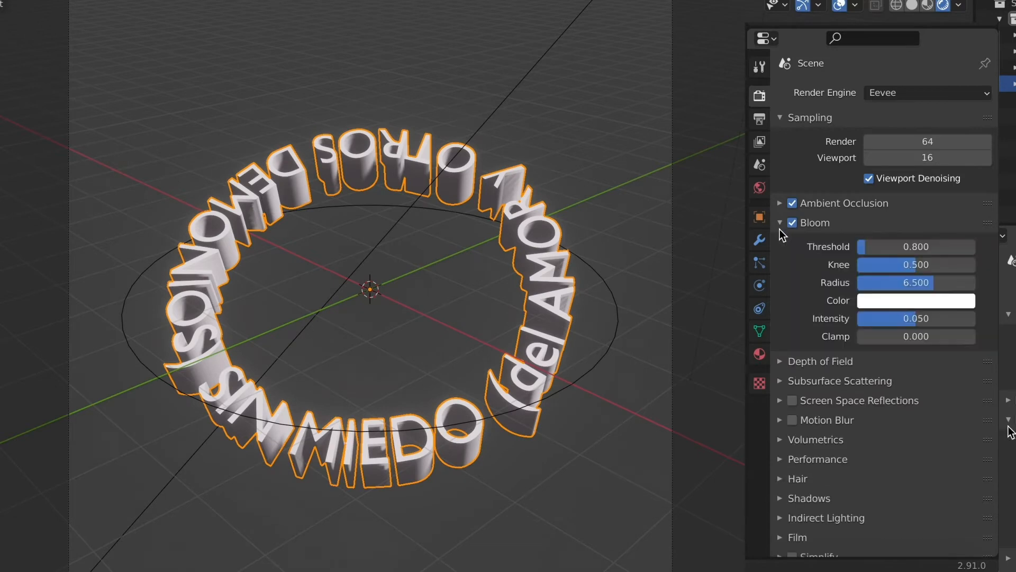
pyautogui.click(914, 299)
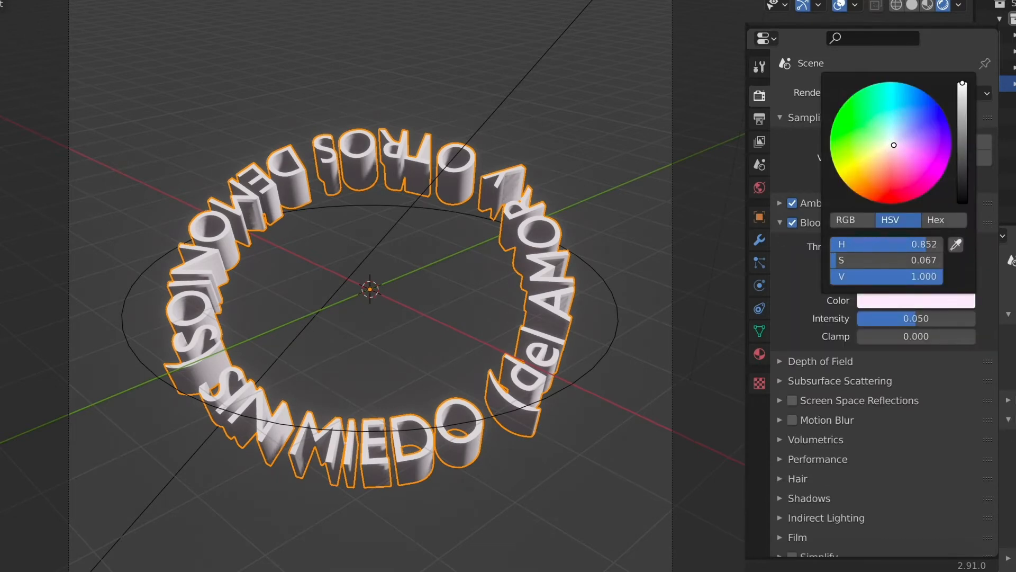
pyautogui.click(450, 396)
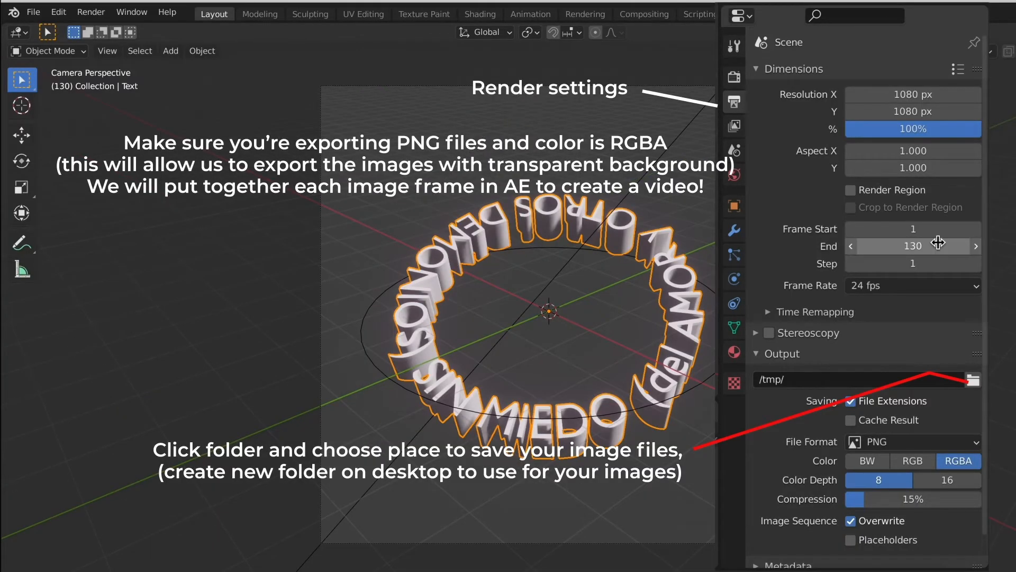
pyautogui.moveTo(897, 263)
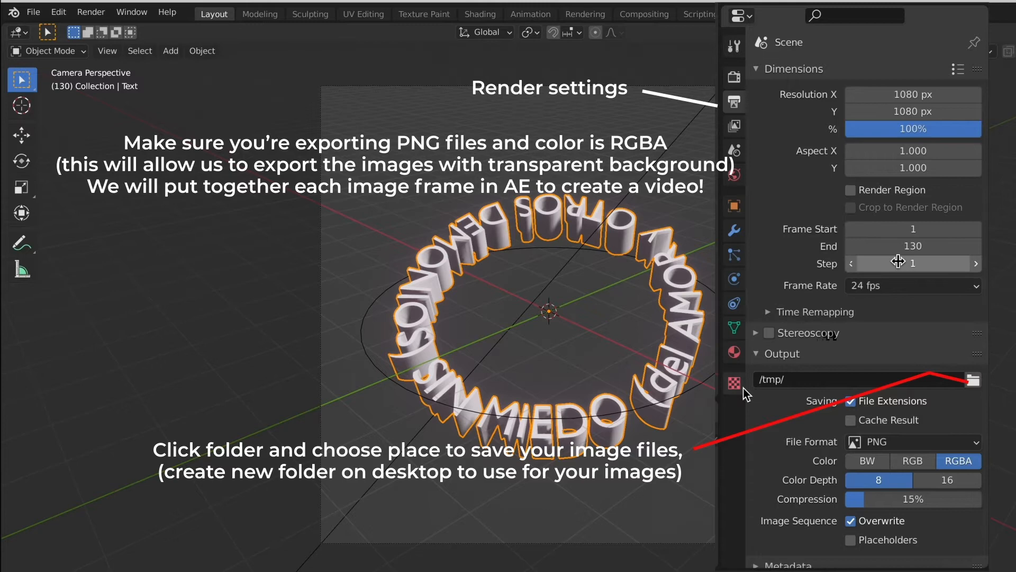
# Choose the output folder where the RGBA PNG frame sequence will be saved.
pyautogui.click(972, 379)
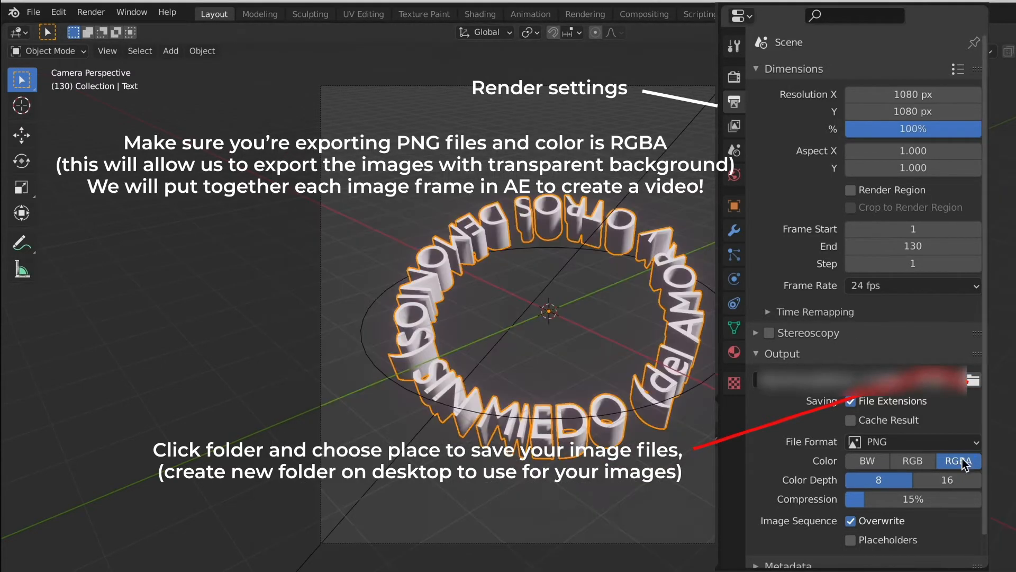
pyautogui.scroll(-3)
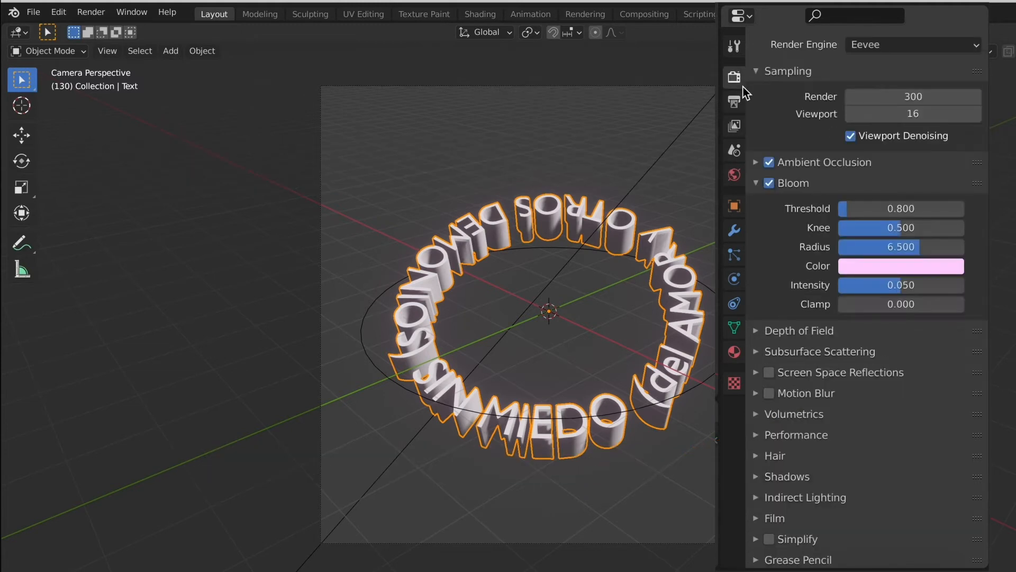
# Enable Film > Transparent so the text ring renders with an alpha background, then render a test frame.
pyautogui.scroll(-3)
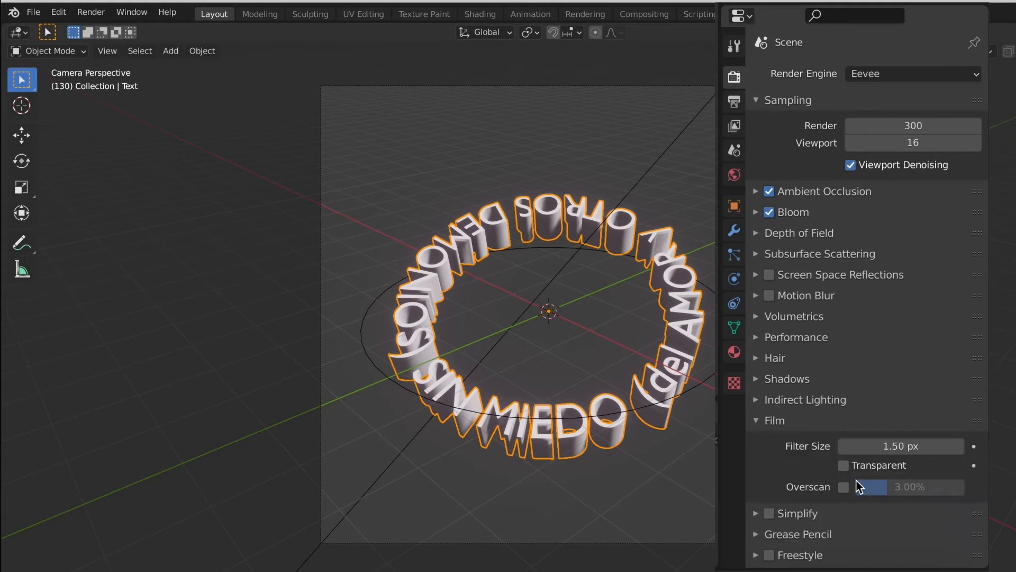
pyautogui.click(843, 465)
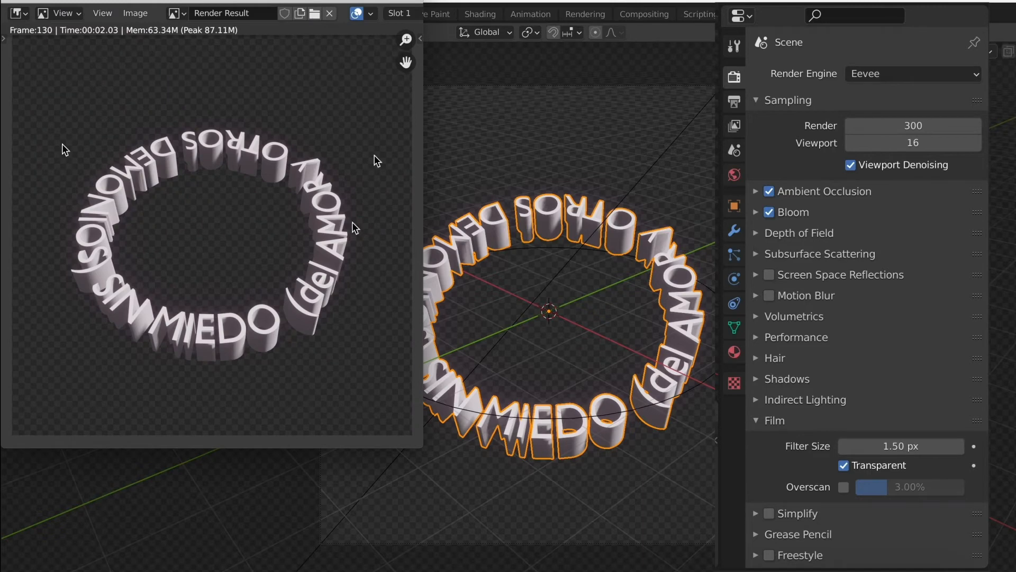
pyautogui.click(91, 12)
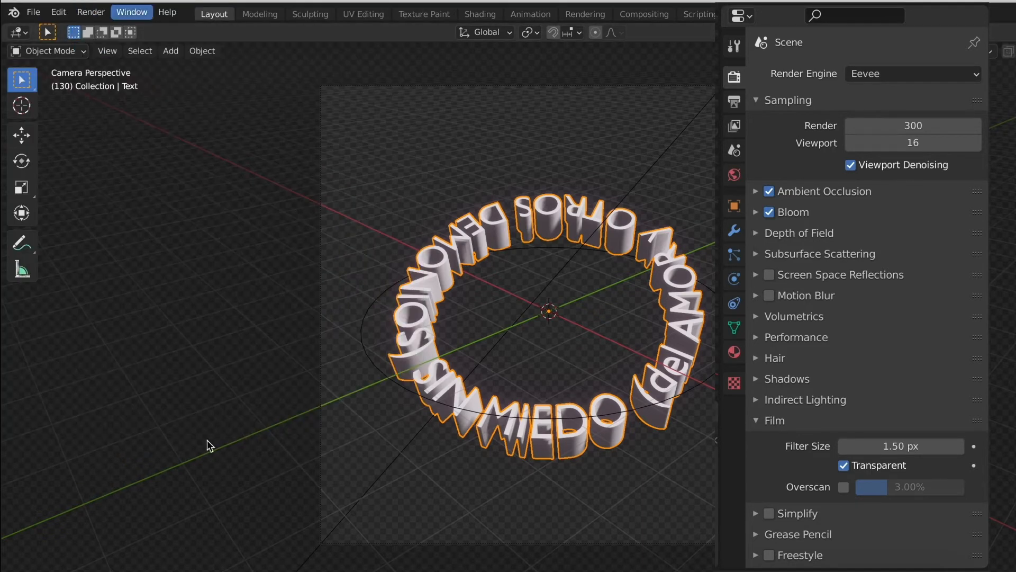
pyautogui.click(90, 12)
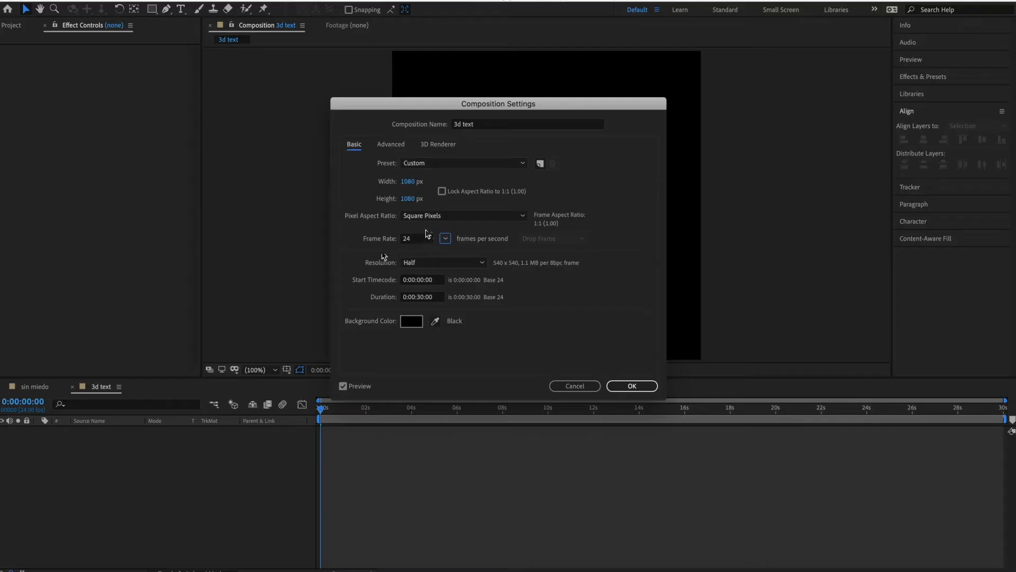
# Confirm the 3d text composition settings and start a file import.
pyautogui.click(631, 385)
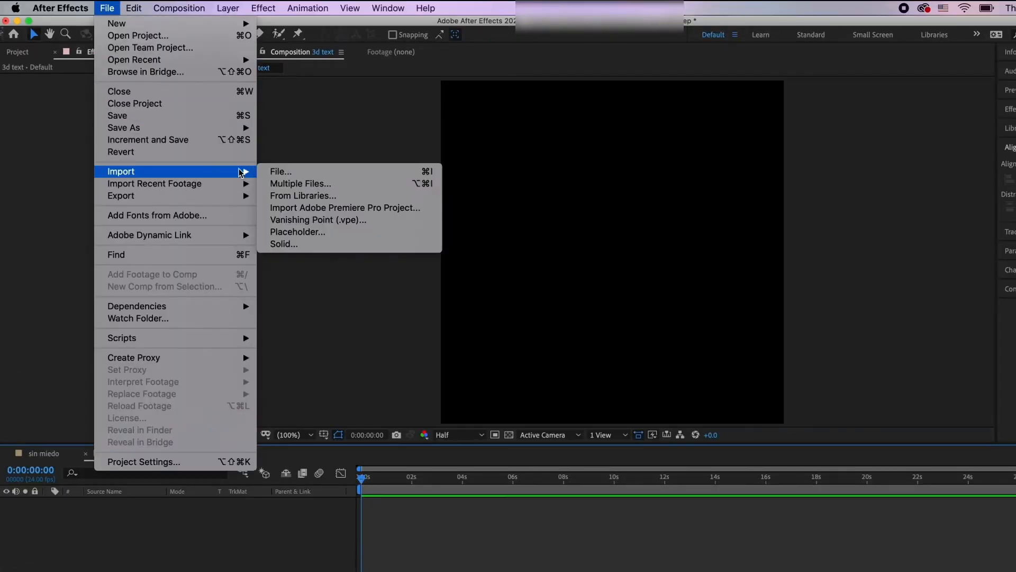
pyautogui.moveTo(280, 171)
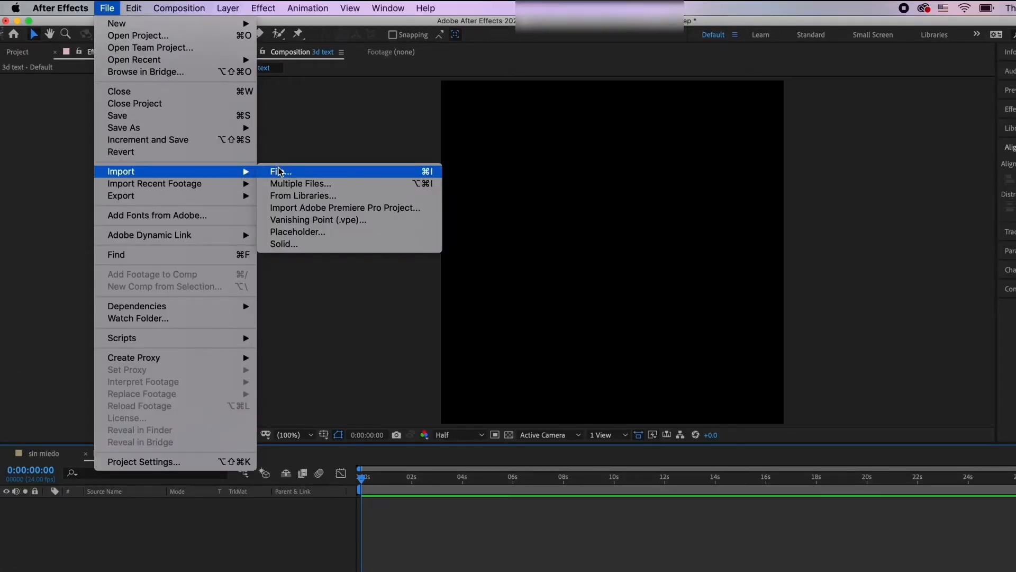
pyautogui.click(279, 172)
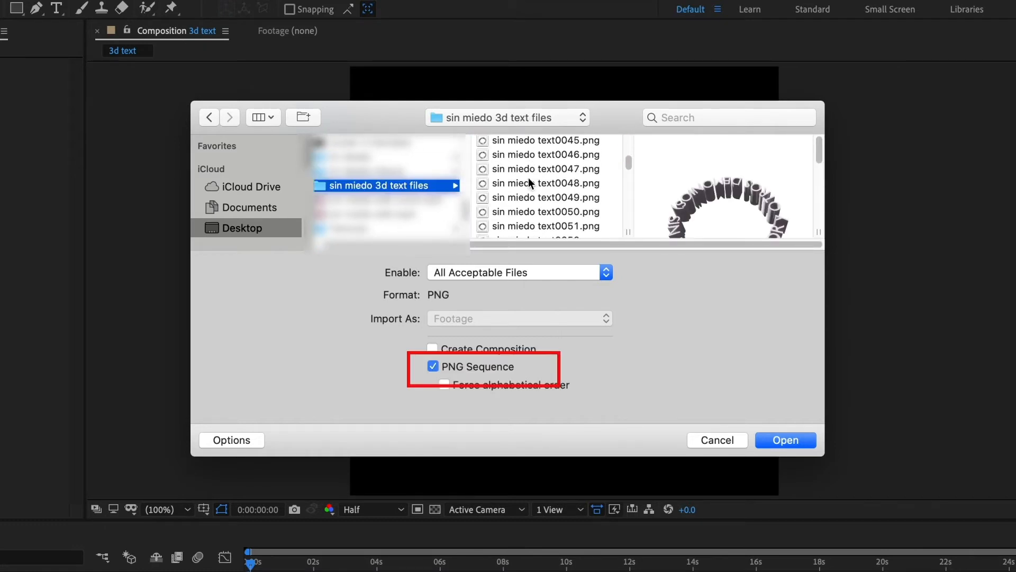
# Import the rendered PNG frames as a single PNG sequence layer.
pyautogui.scroll(-3)
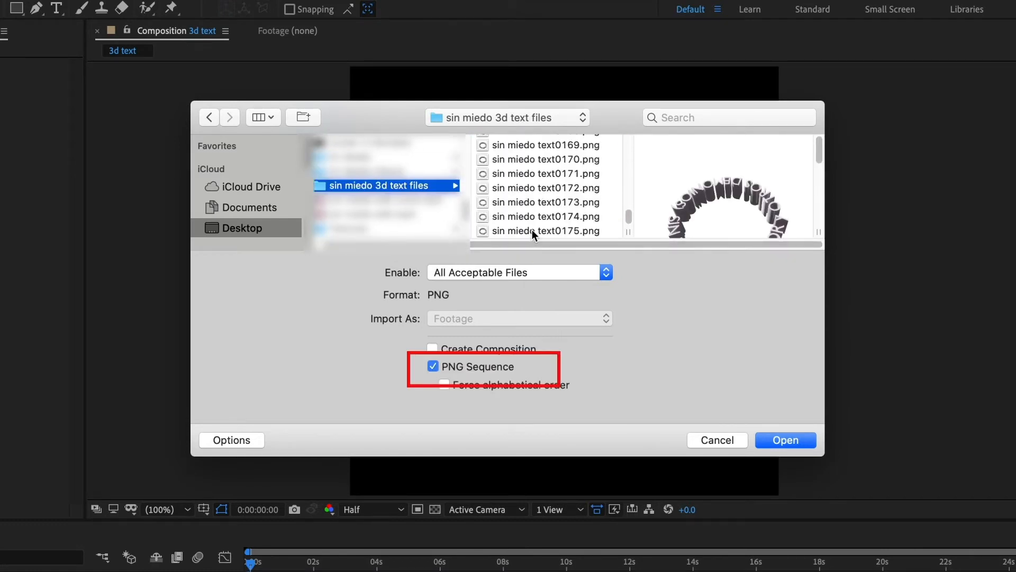
pyautogui.click(432, 367)
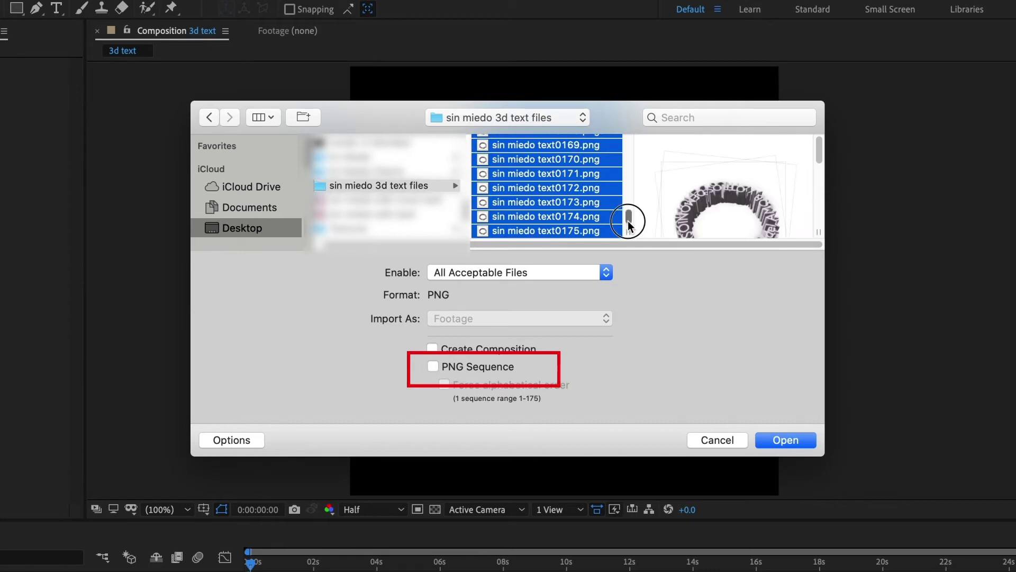
pyautogui.click(433, 366)
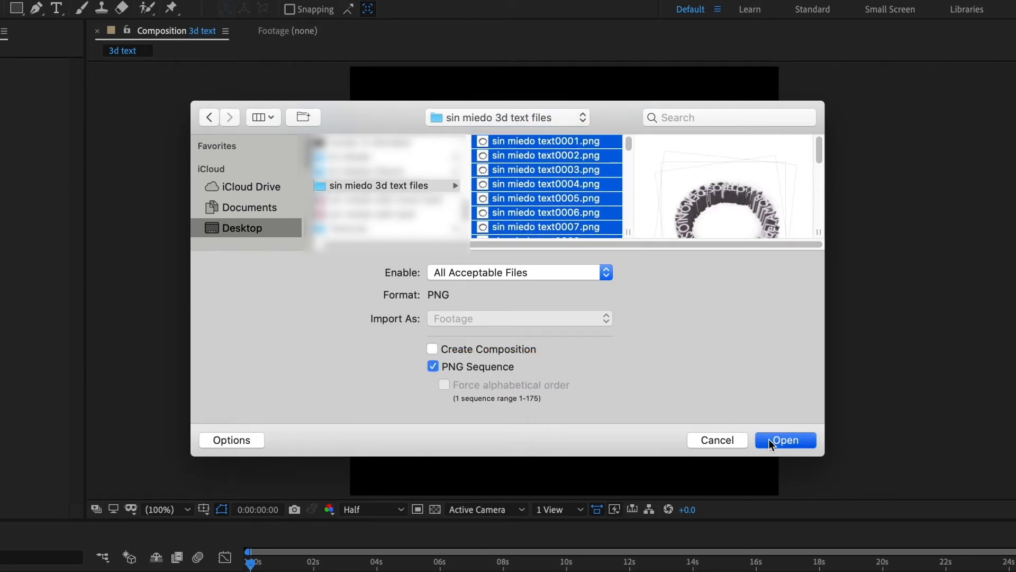
pyautogui.click(784, 440)
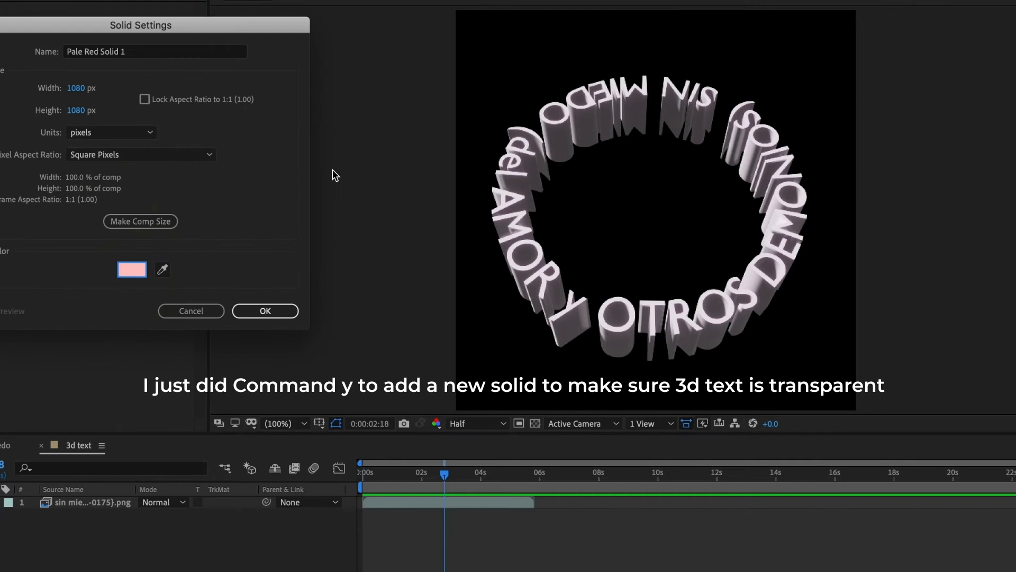
# Add a pale red solid, raise the ring's Hue/Saturation lightness to 70, and set the Glow operation.
pyautogui.click(264, 310)
pyautogui.write('hue')
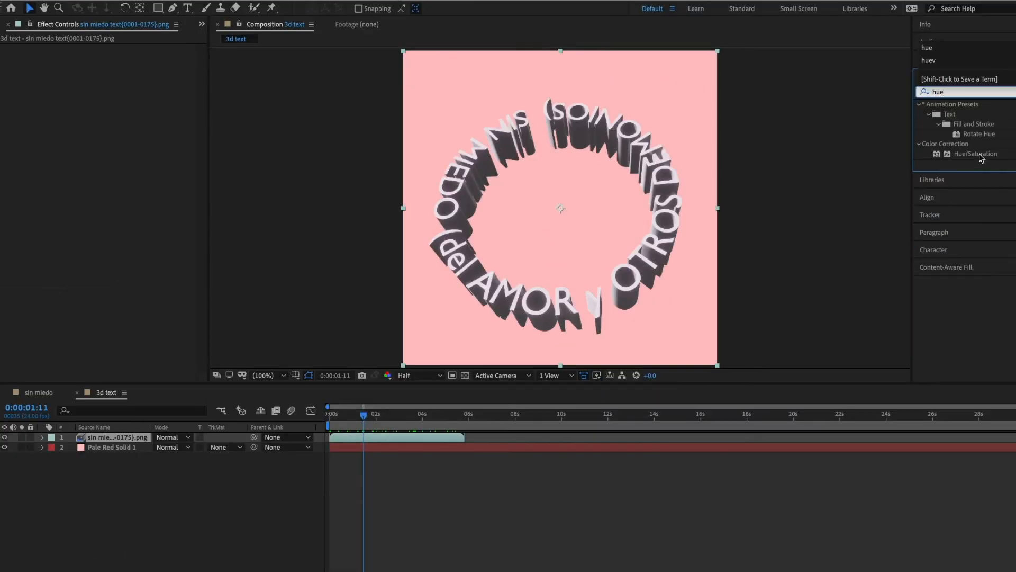
pyautogui.doubleClick(975, 153)
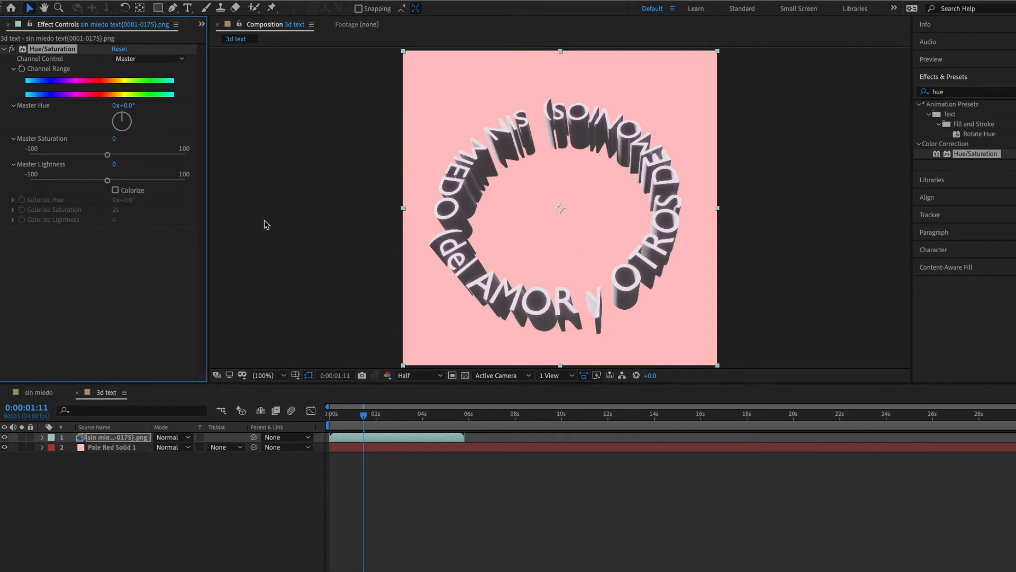
pyautogui.moveTo(107, 180); pyautogui.dragTo(135, 180)
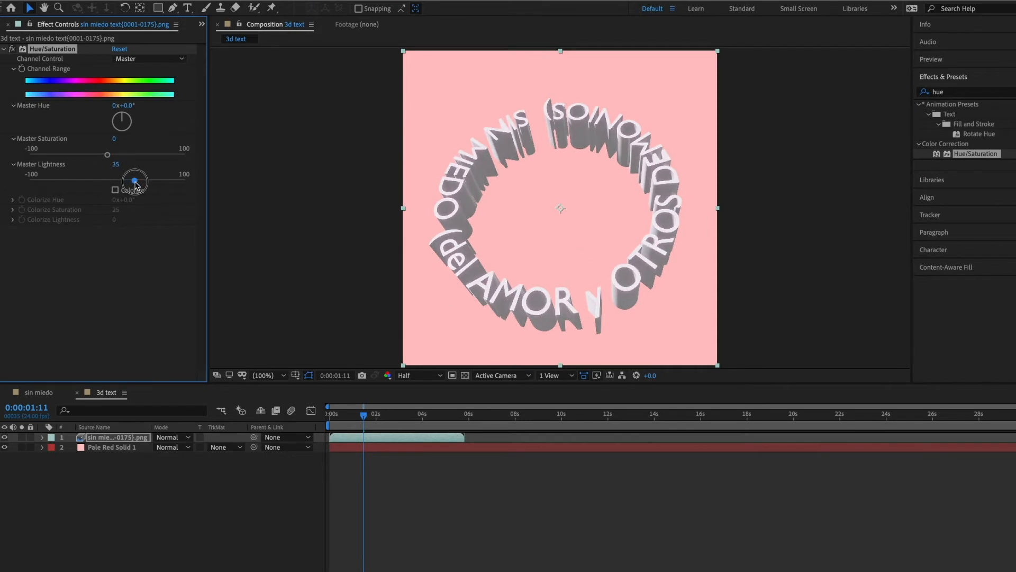
pyautogui.moveTo(134, 181); pyautogui.dragTo(165, 183)
pyautogui.write('glow')
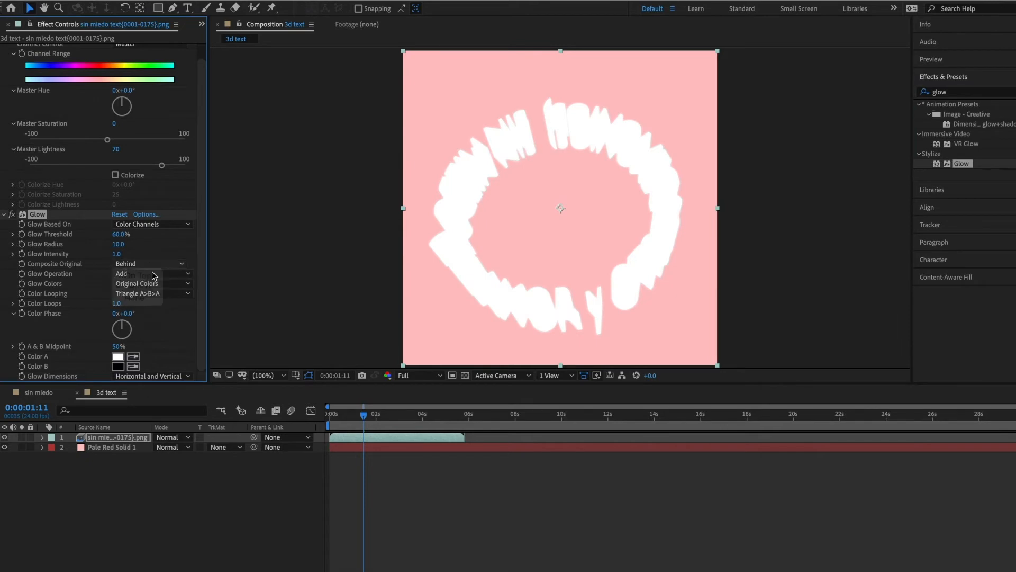
pyautogui.click(151, 284)
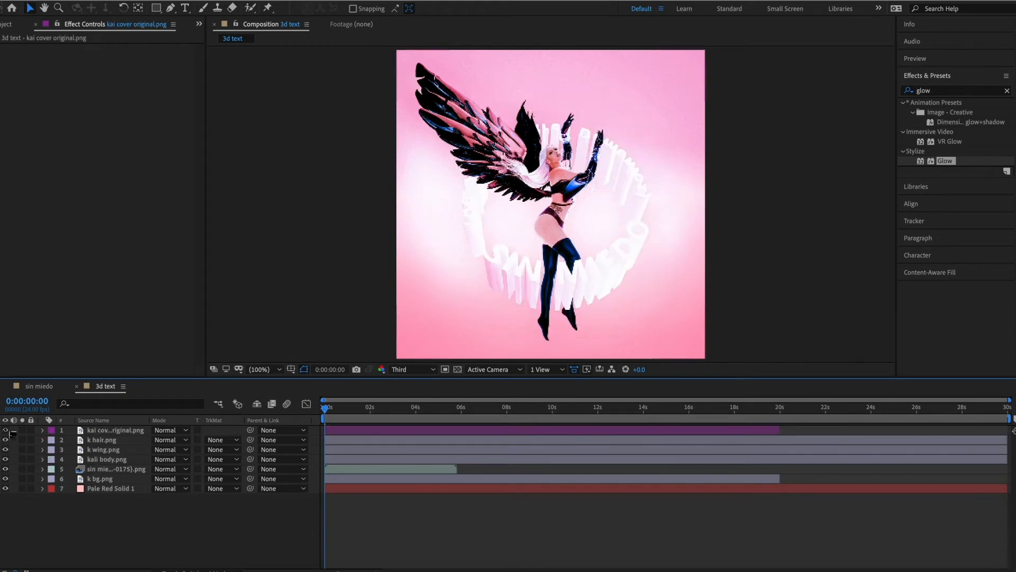
# Move the PNG sequence layer above the album-cover figure layers in the stack.
pyautogui.click(114, 430)
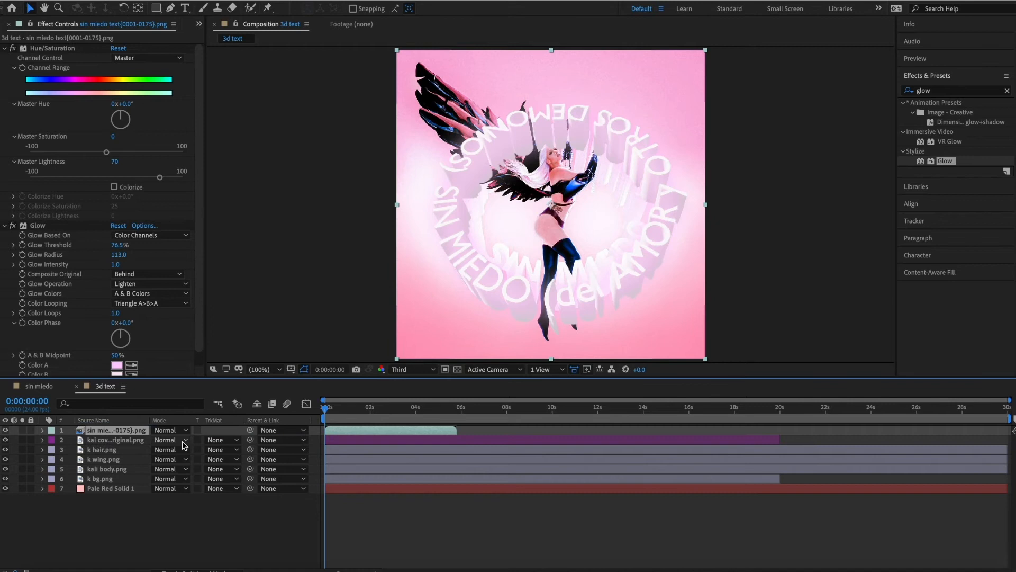
pyautogui.click(41, 430)
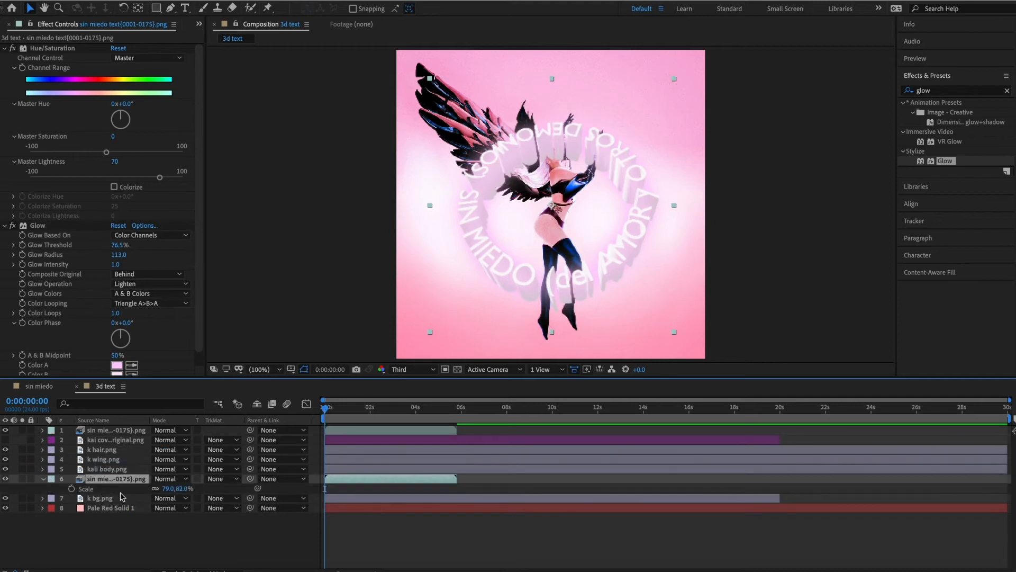
# Select the scaled-down text ring copy and draw mask points around the ring with the Pen tool.
pyautogui.click(116, 429)
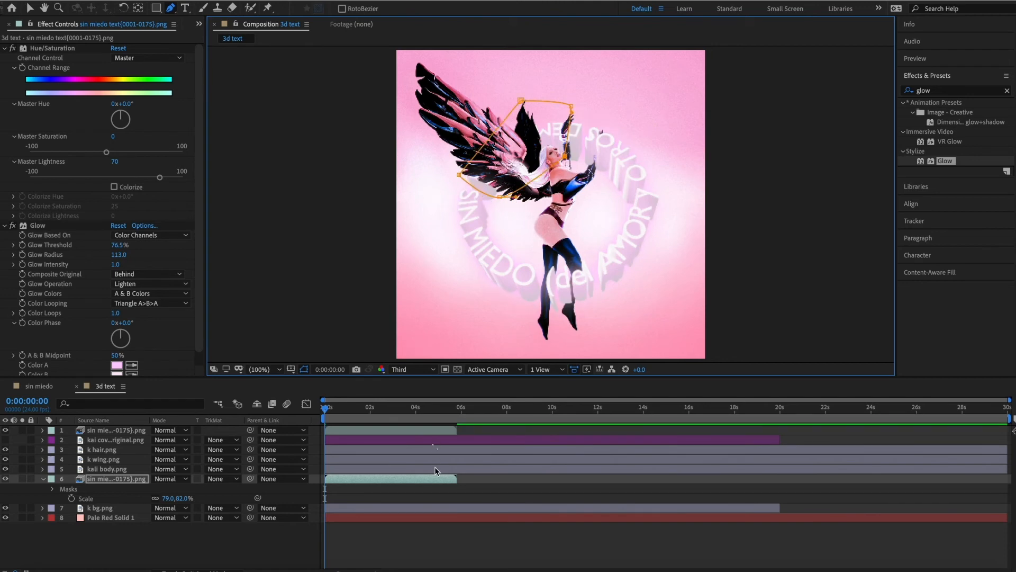
pyautogui.click(412, 407)
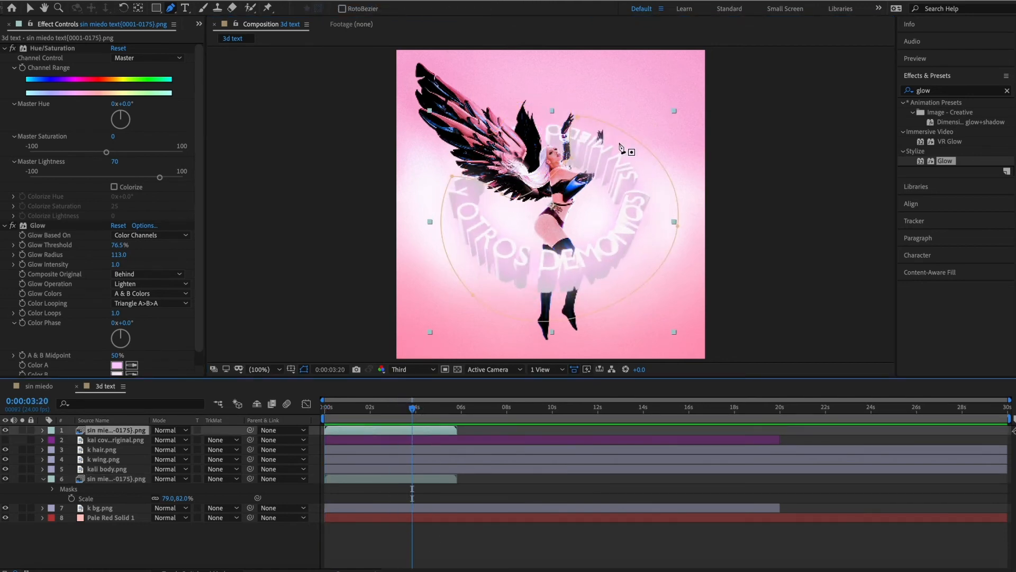
pyautogui.click(260, 368)
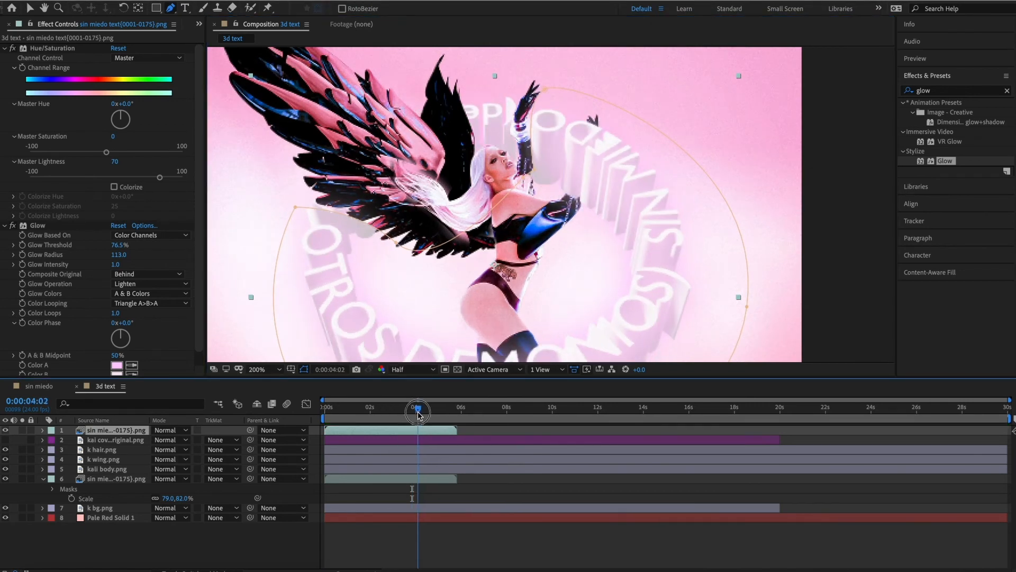
# Keyframe the Mask Path at several playhead positions so the mask follows the spinning lettering.
pyautogui.click(43, 430)
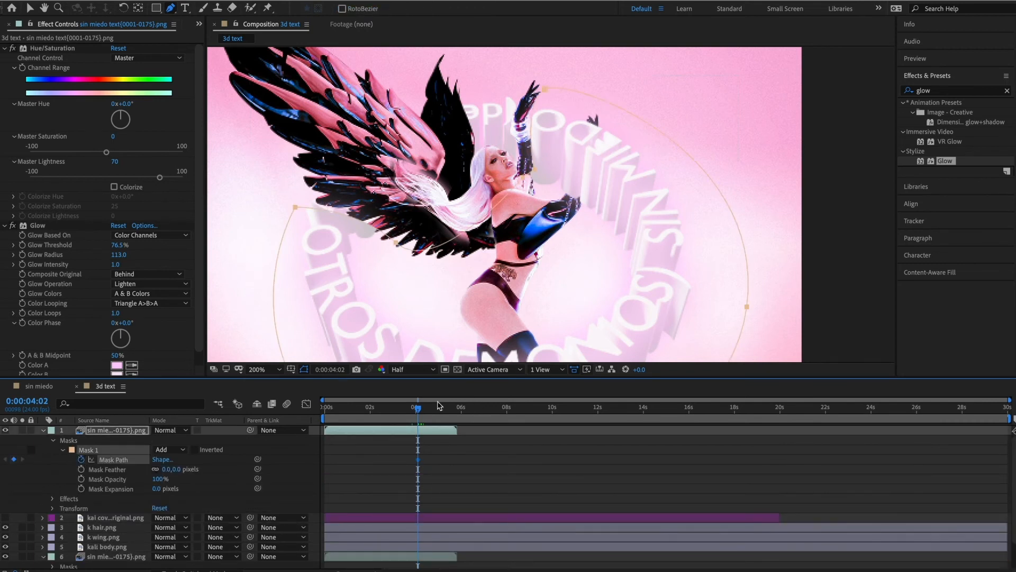
pyautogui.click(423, 406)
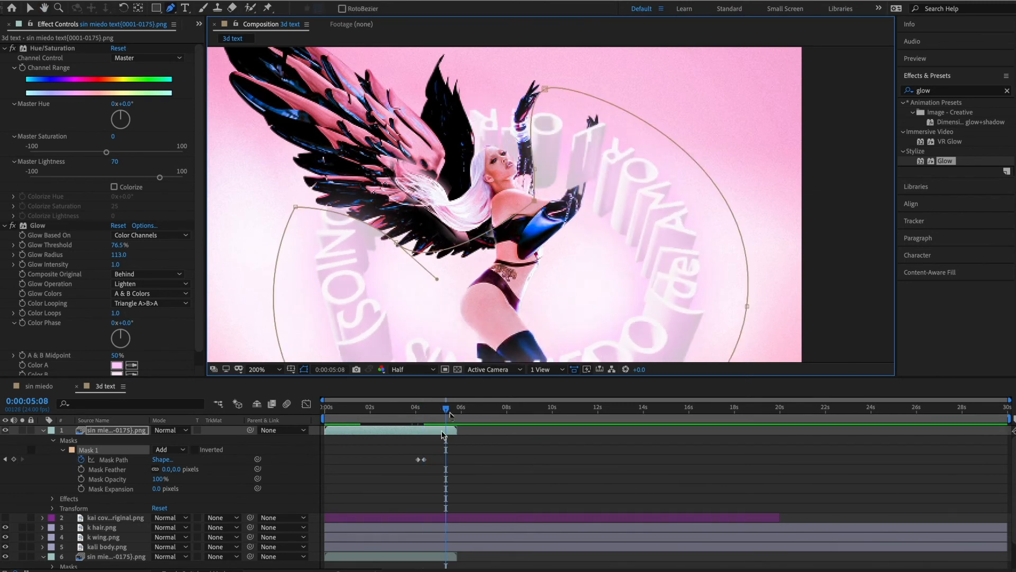
pyautogui.click(435, 406)
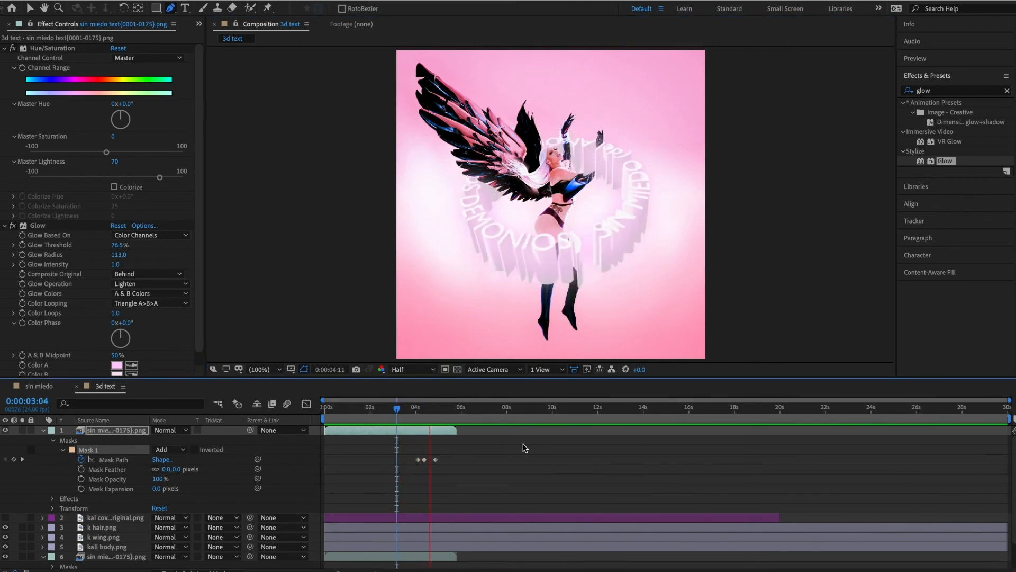
pyautogui.click(454, 406)
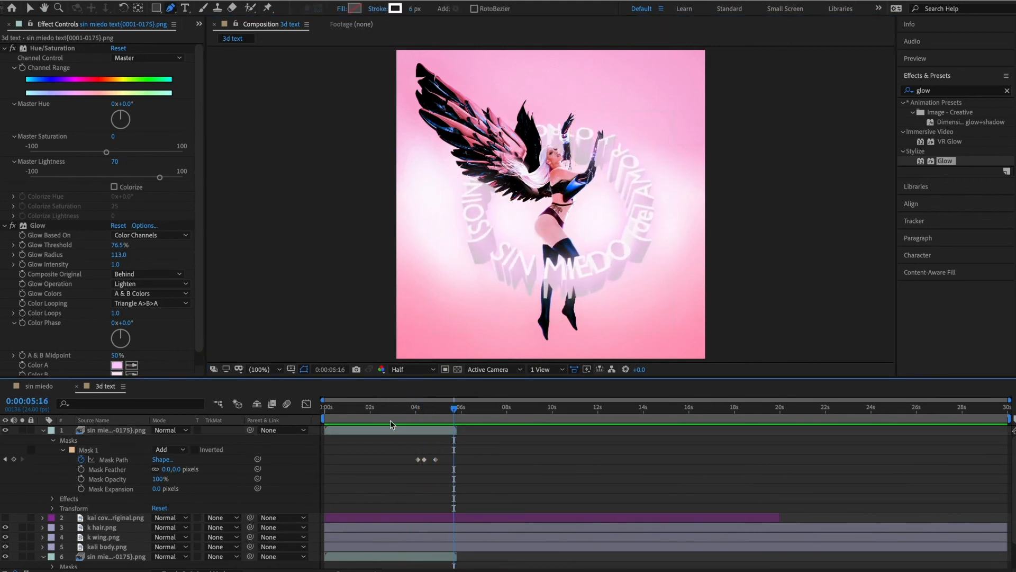